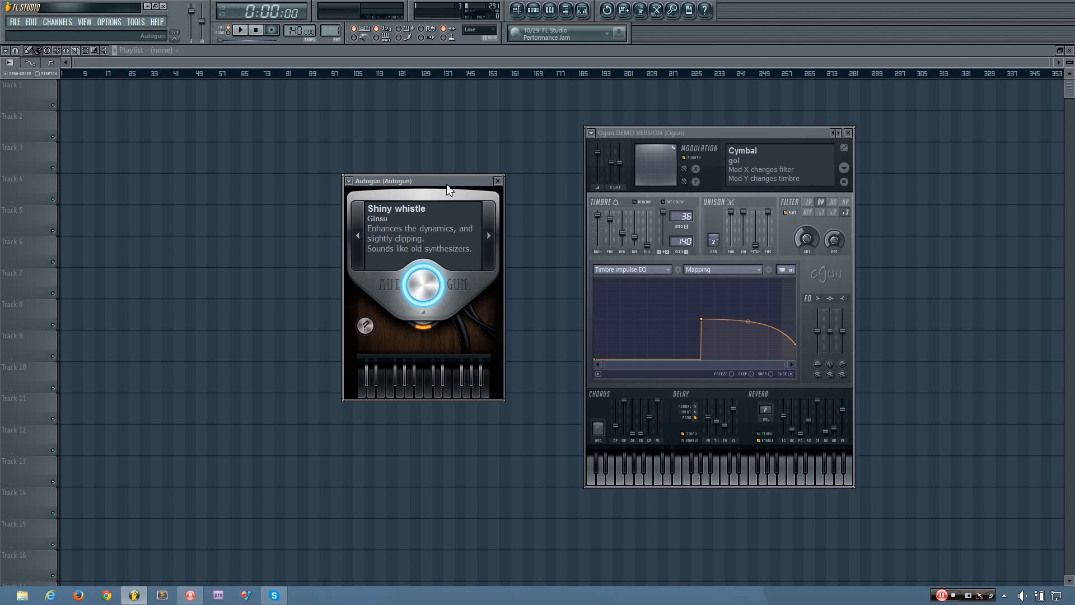
mouse_move(450, 186)
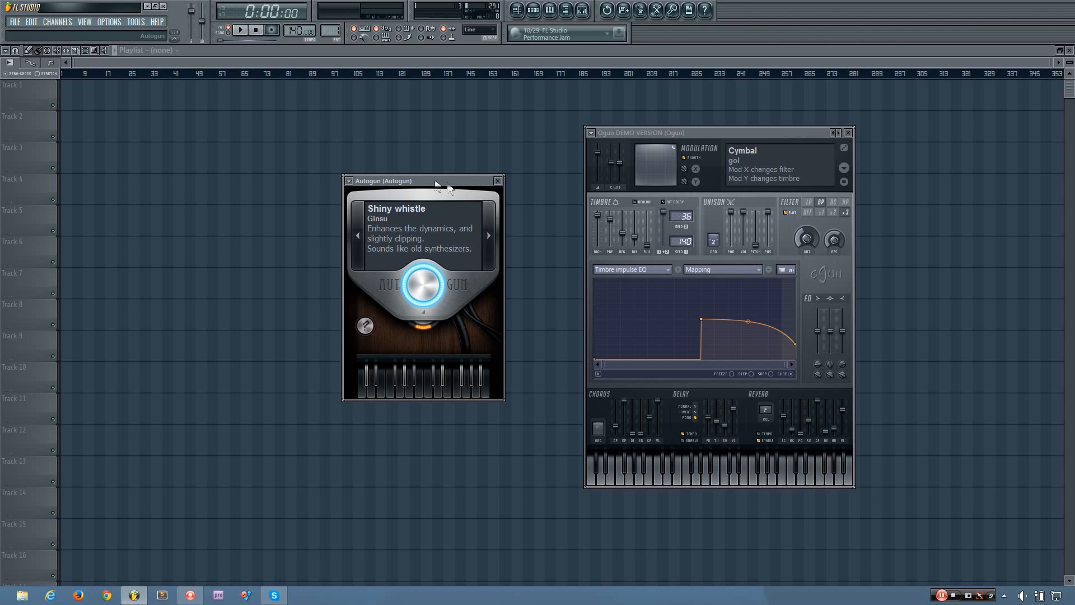
mouse_move(410, 185)
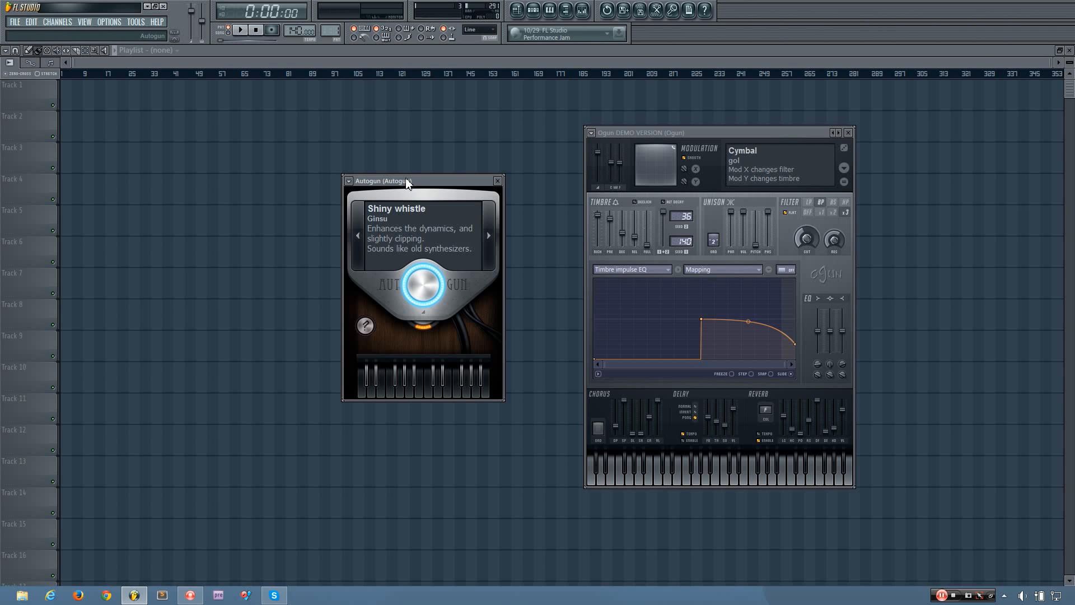
mouse_move(416, 182)
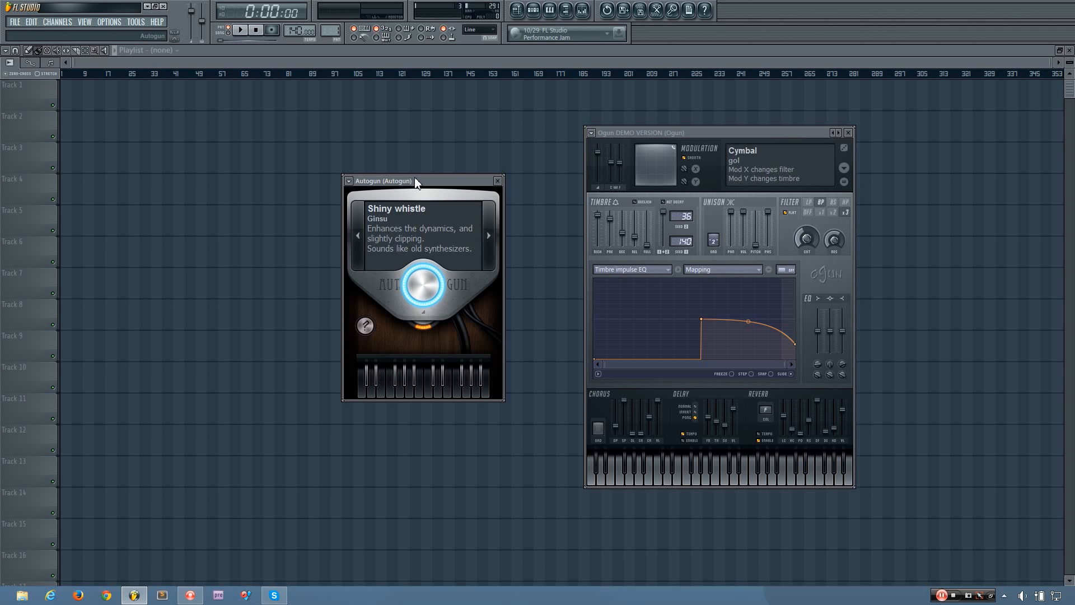
mouse_move(464, 199)
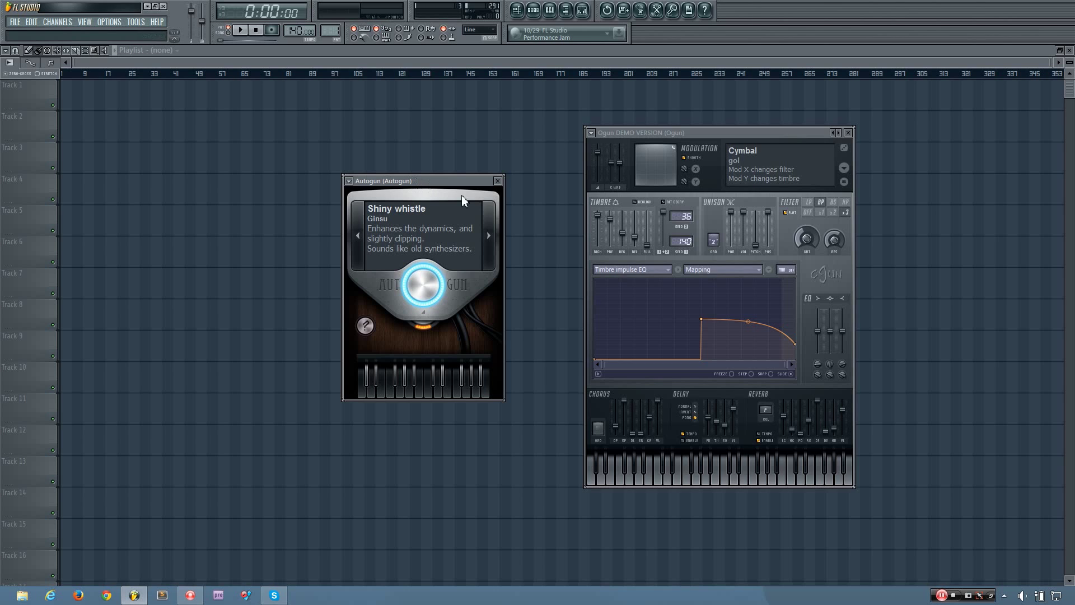
mouse_move(489, 235)
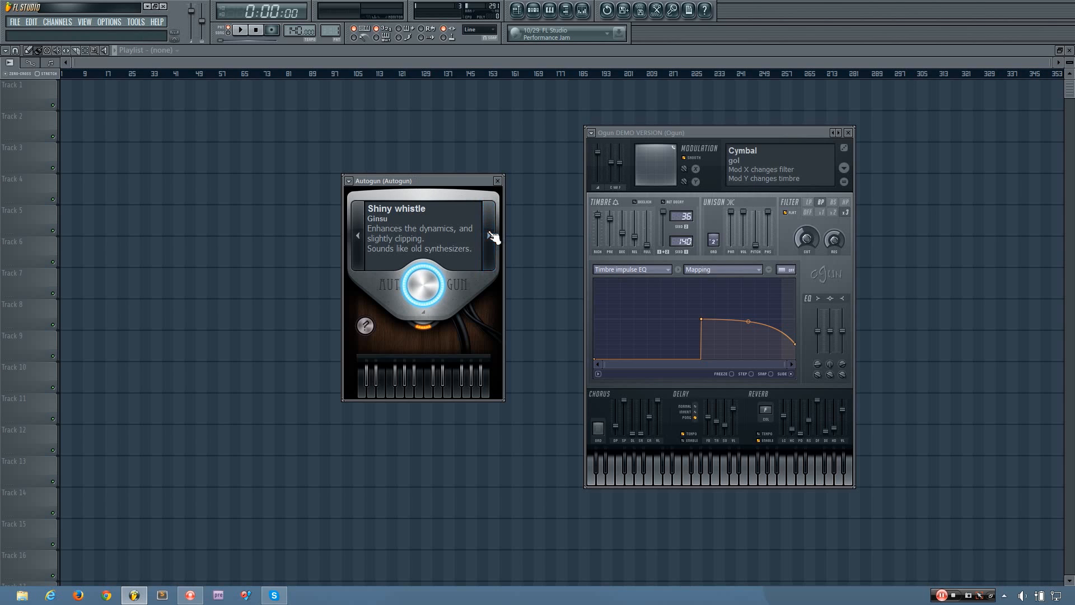
Step: Step Autogun forward through three presets to reach ElectroWave
click(489, 233)
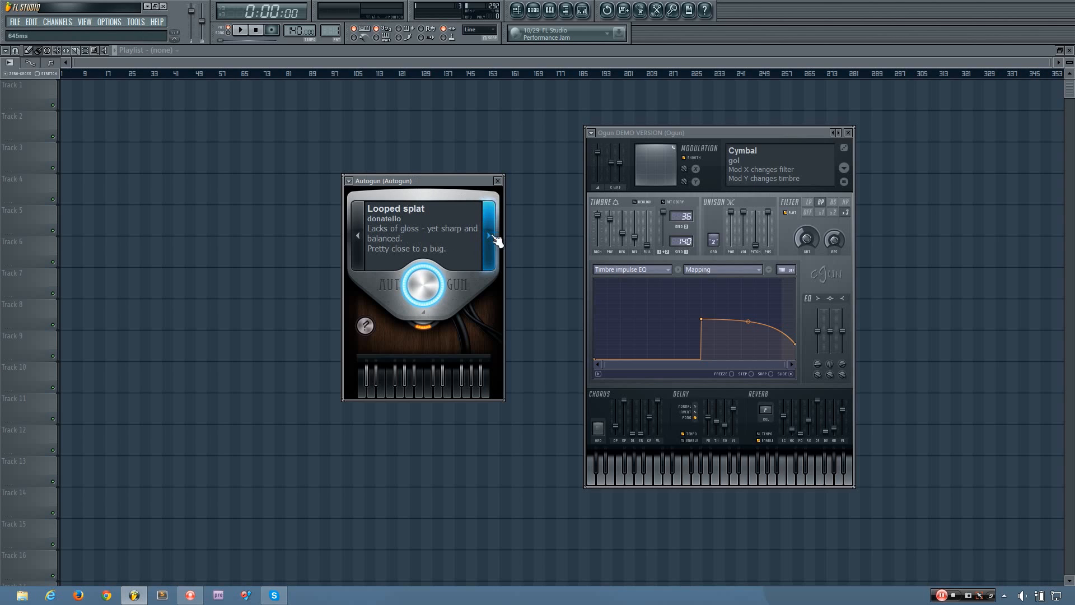
click(489, 235)
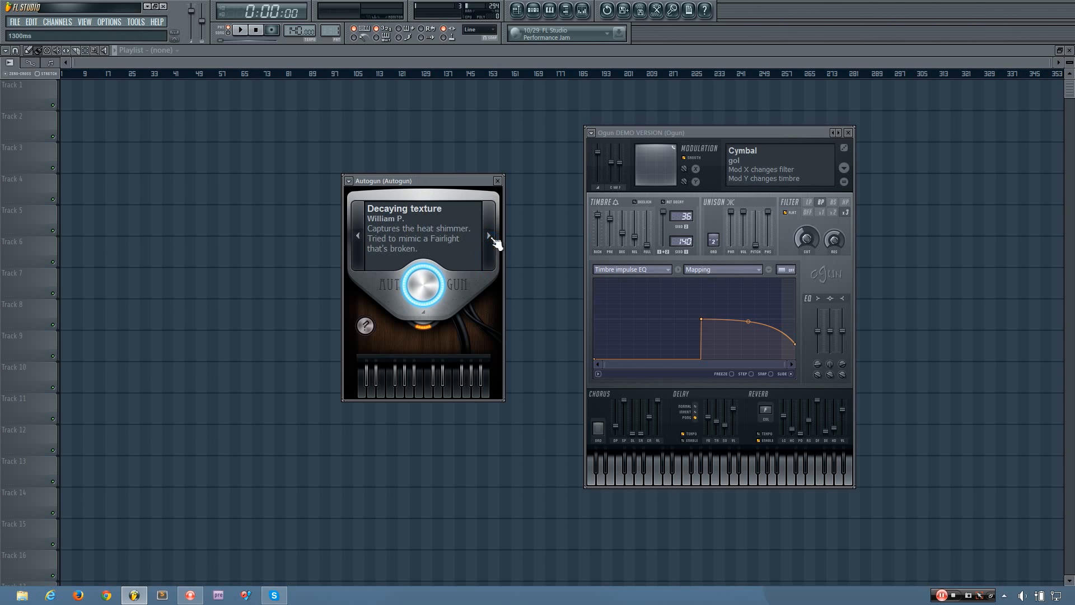
click(488, 235)
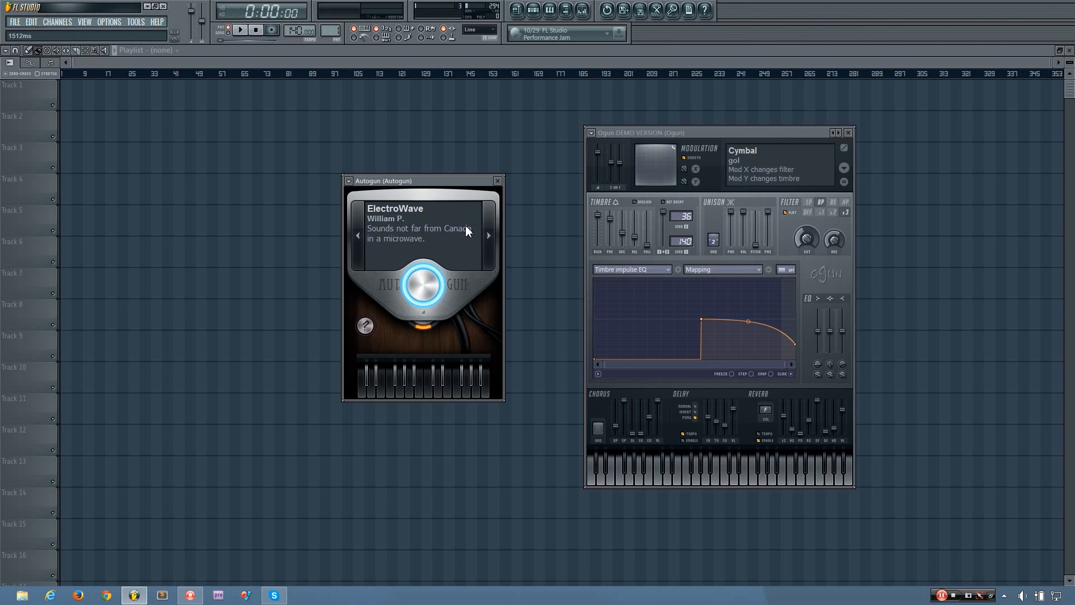
click(365, 325)
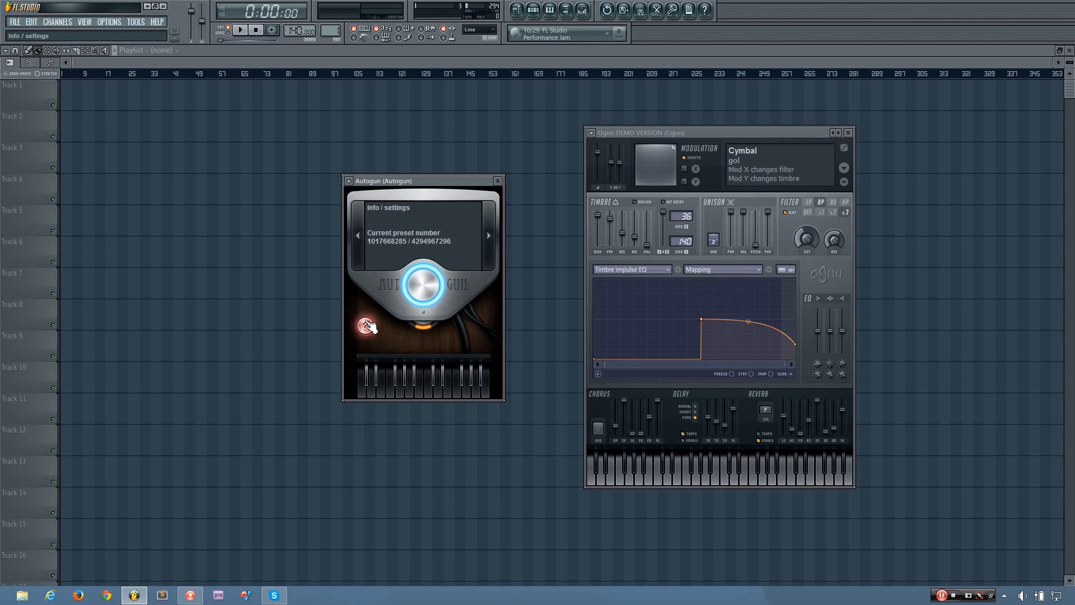
click(371, 327)
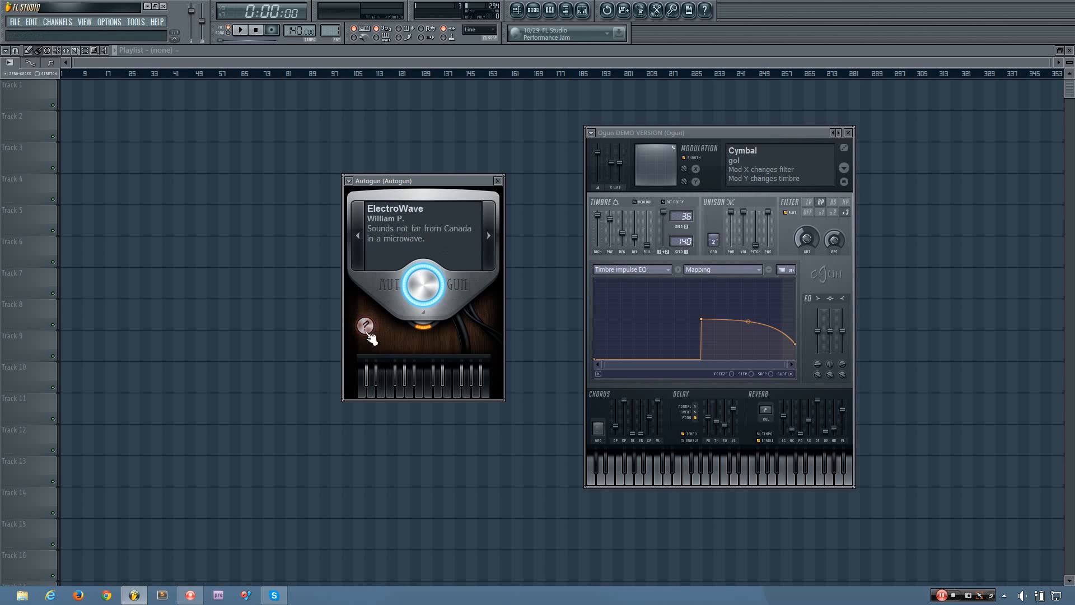
mouse_move(371, 302)
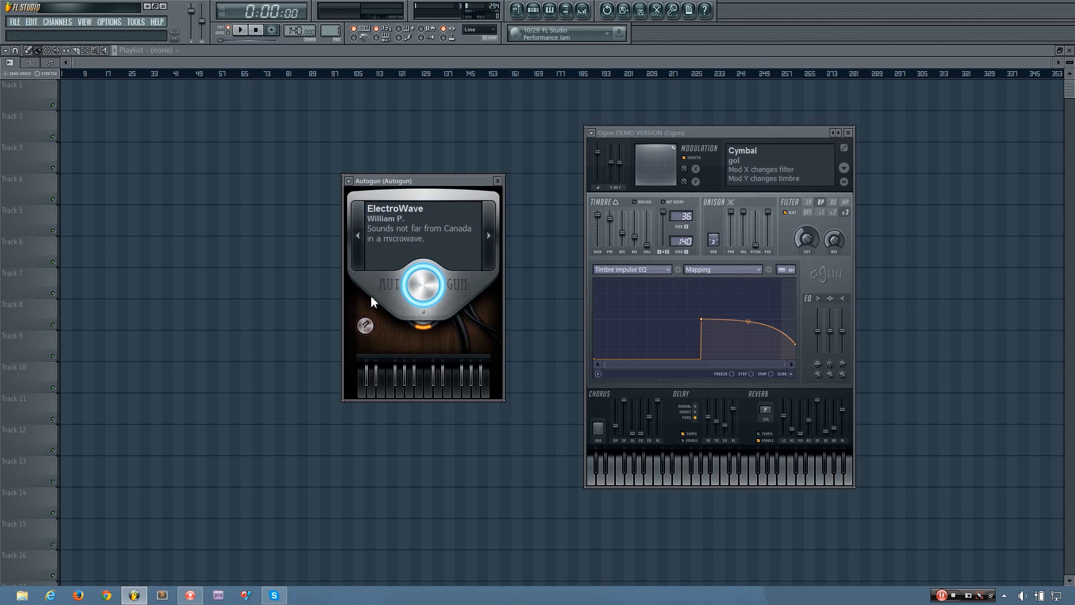
click(366, 325)
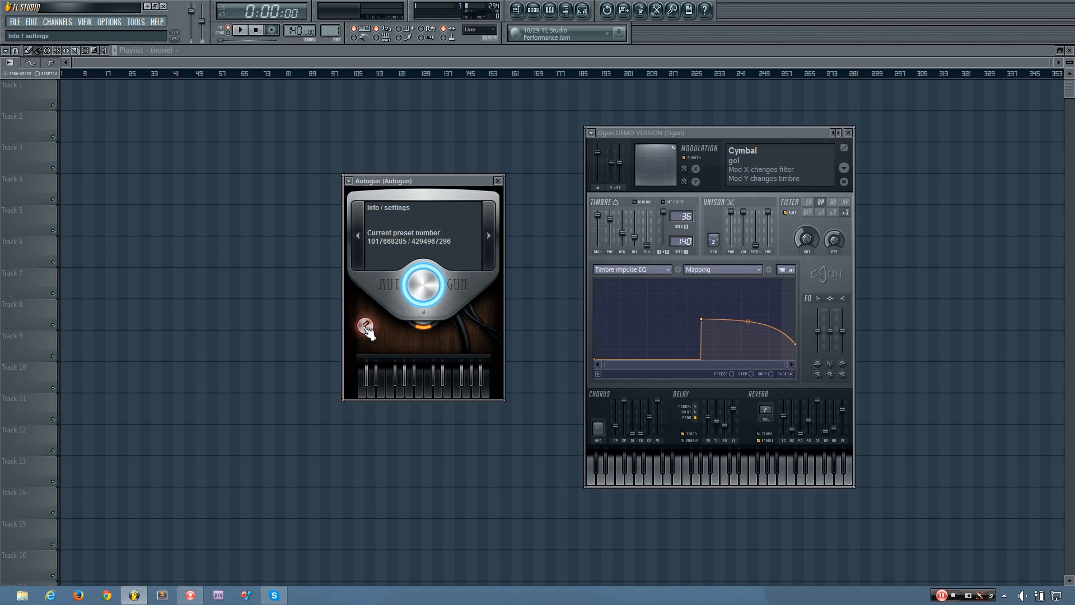
Step: Return to the preset description and advance past Big angel to a preset reading 39%
click(365, 326)
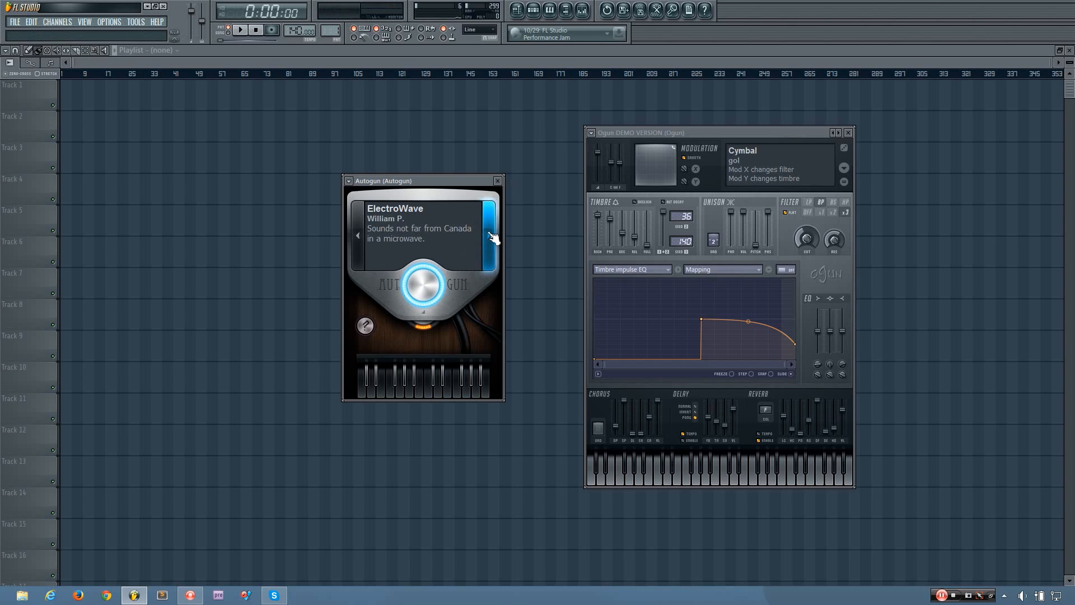
click(493, 231)
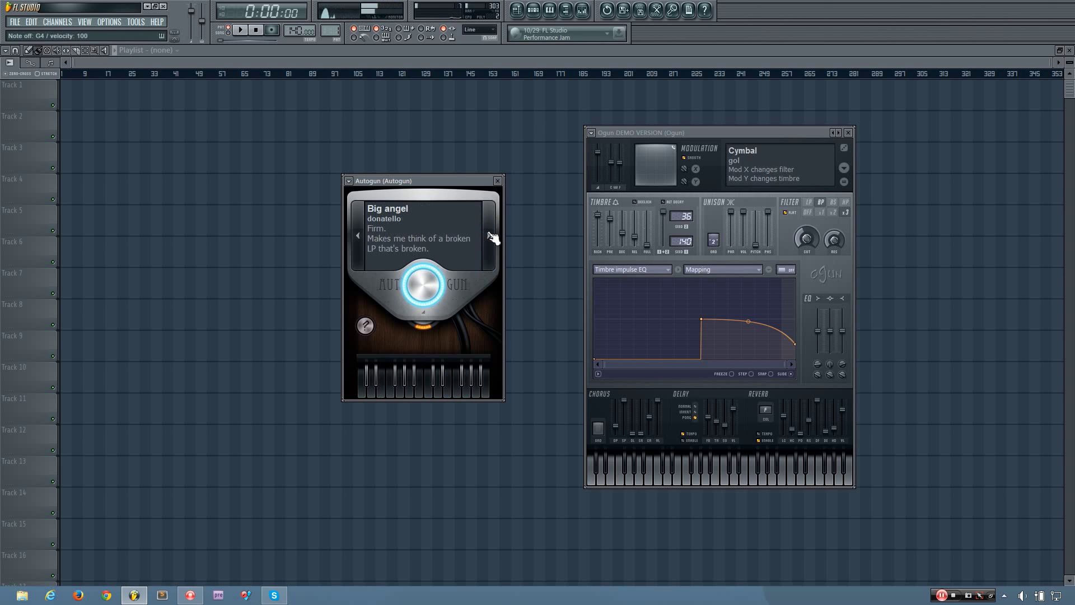
click(489, 224)
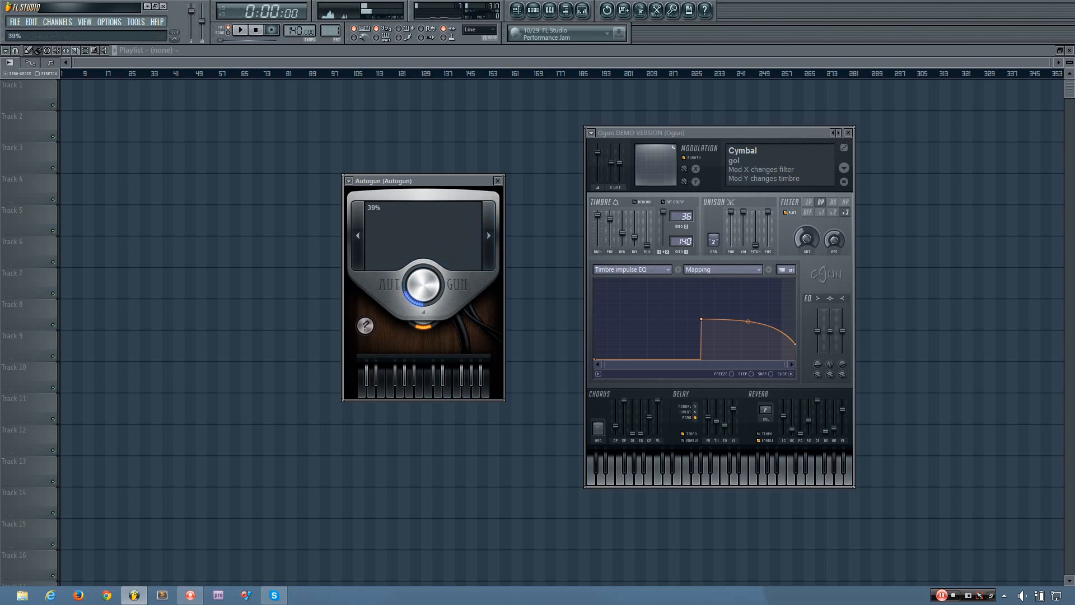
Step: Raise Autogun's main amount knob from 39% to 100%
drag(423, 284, 423, 329)
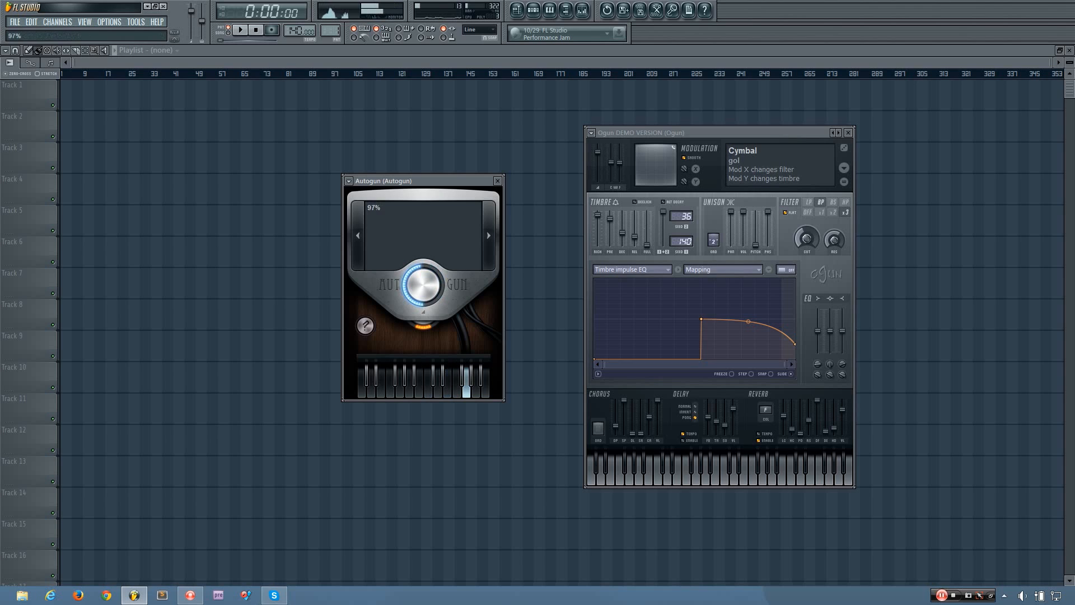
drag(423, 281, 420, 268)
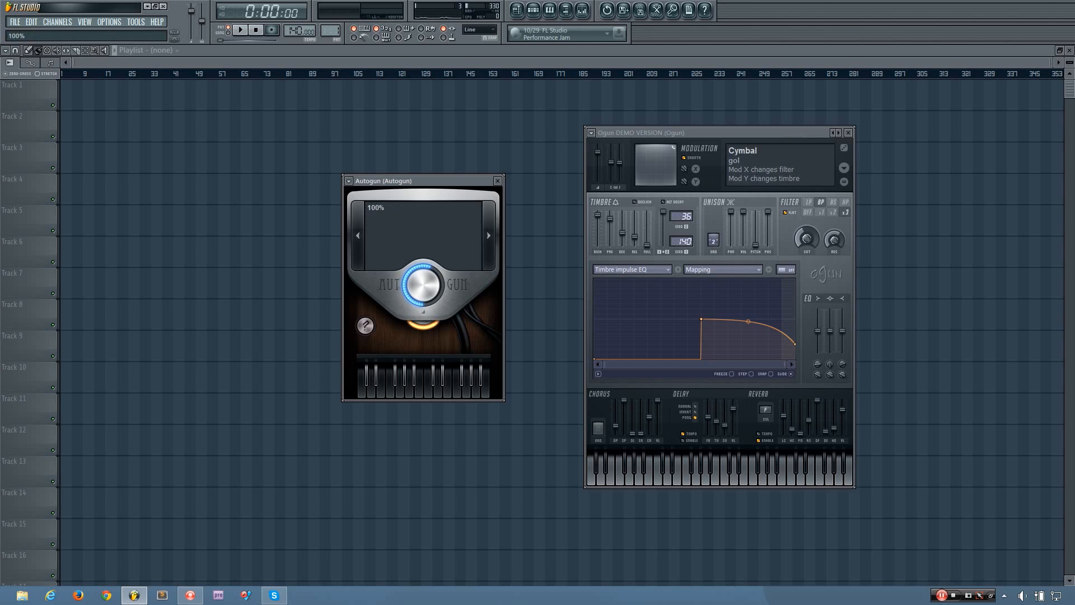
Step: Lower Autogun's amount to about 66% and adjust it back
drag(423, 281, 423, 329)
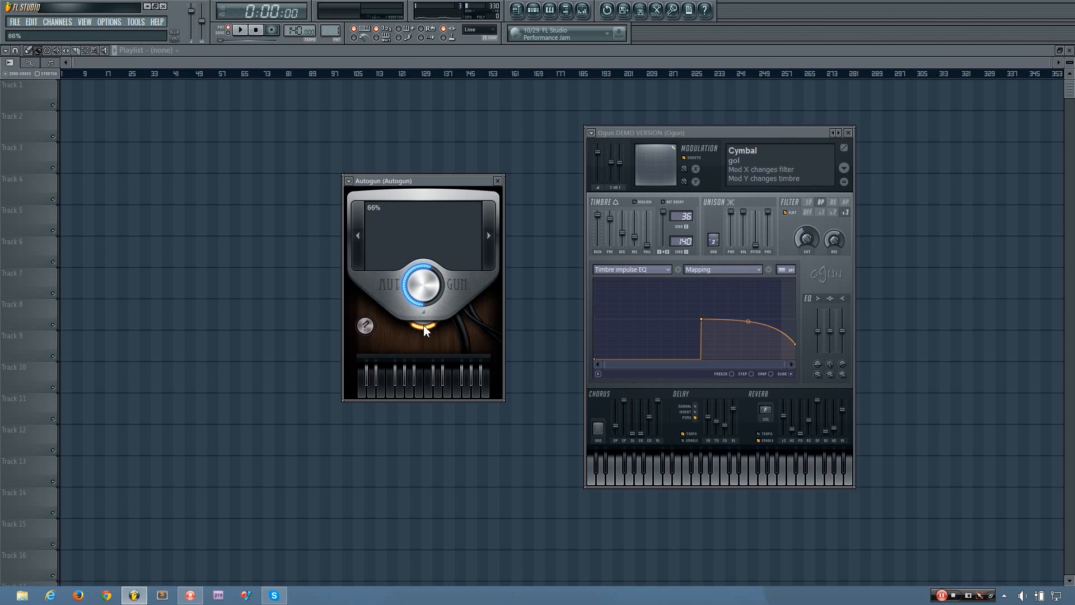
drag(424, 285, 423, 323)
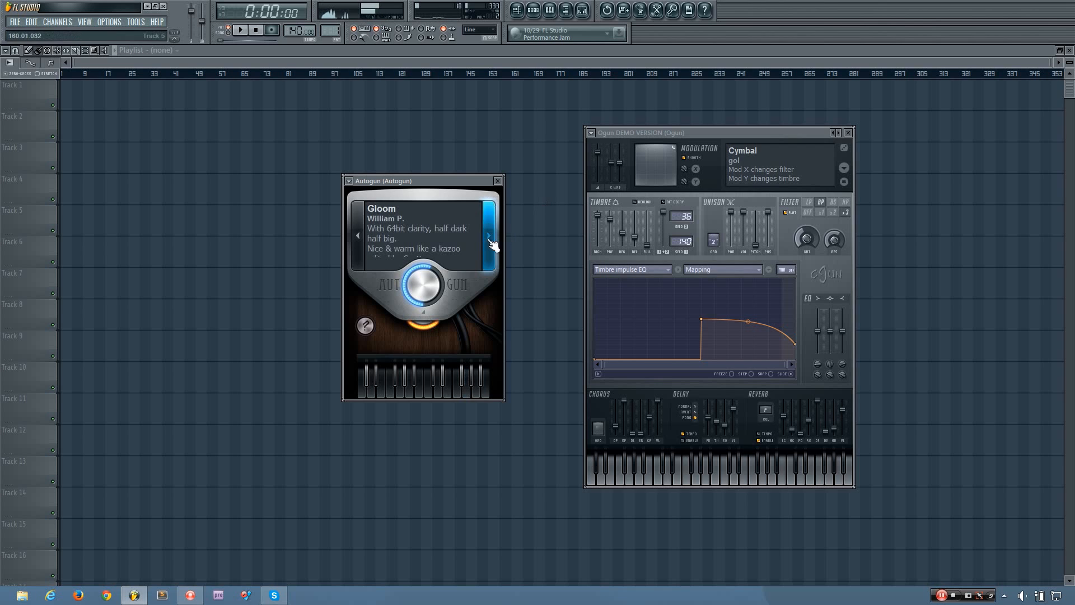
click(488, 235)
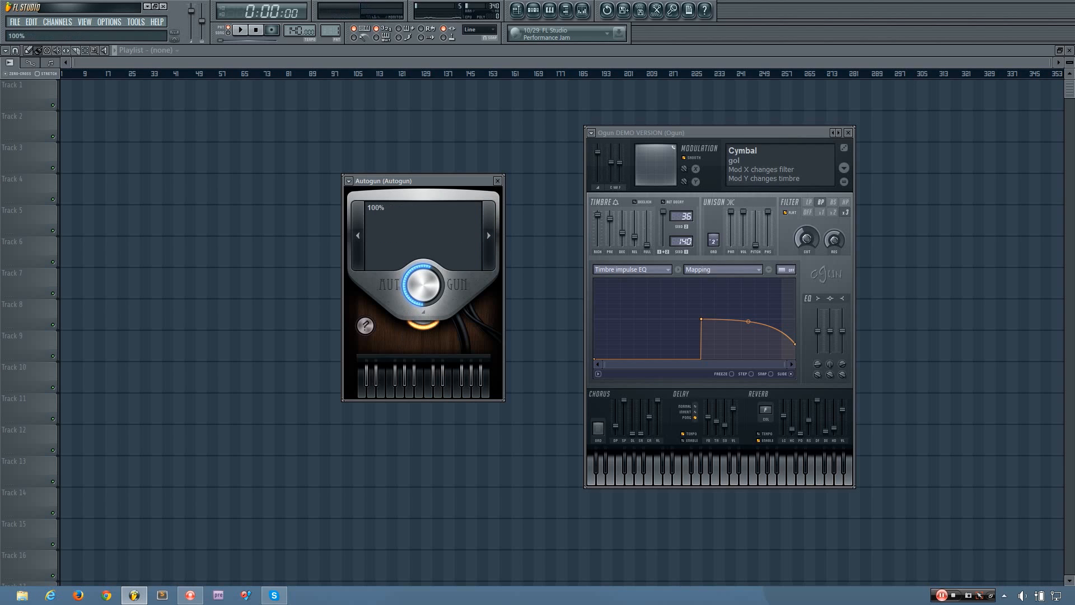
click(489, 236)
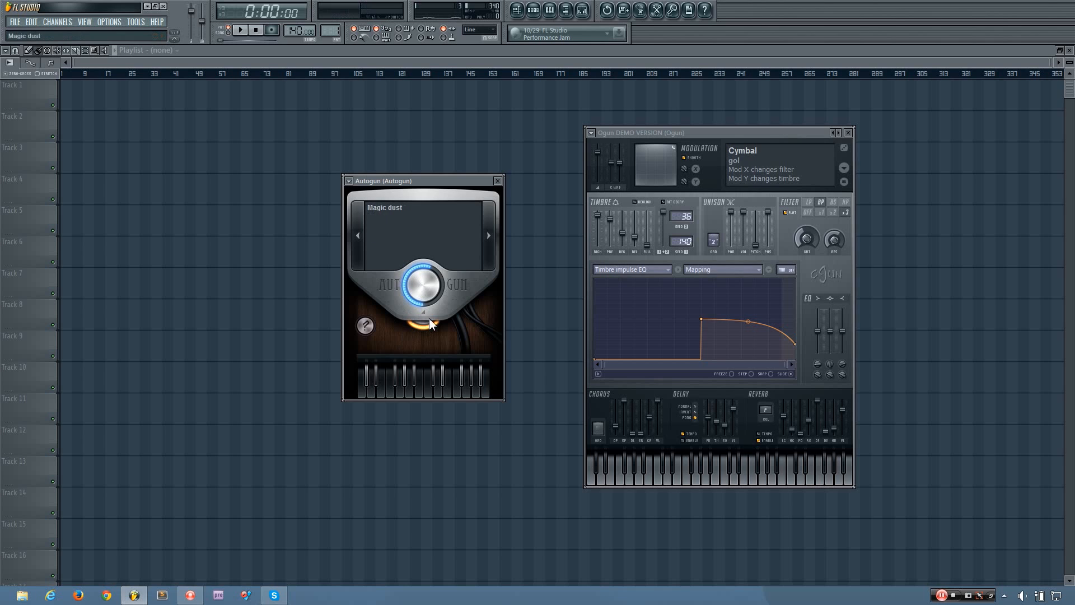
click(365, 325)
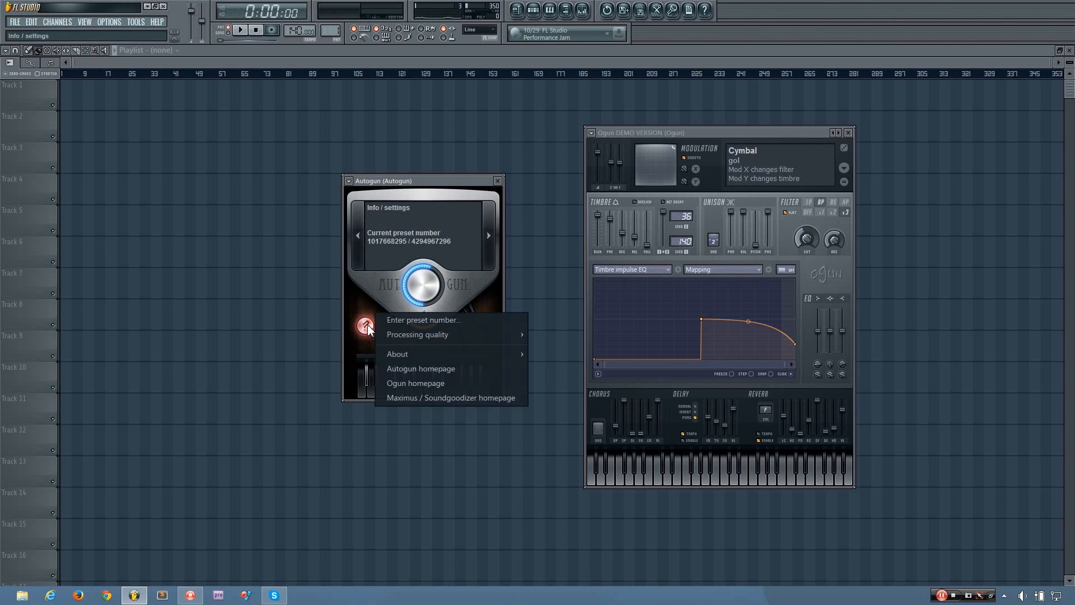
mouse_move(431, 325)
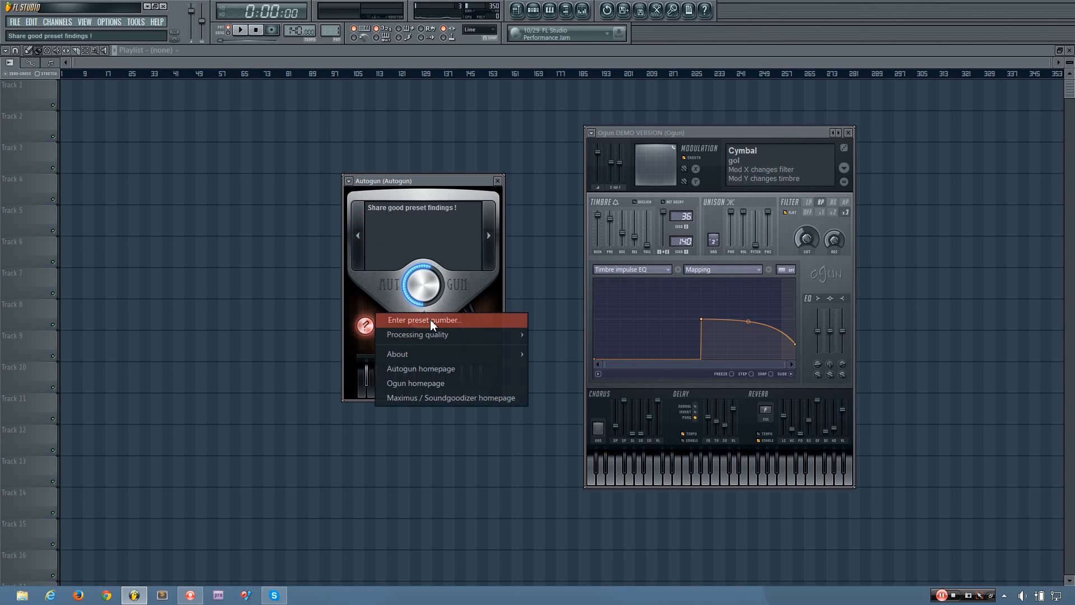
Step: Enter preset number 123875283 to load Autogun's Decaying synthesizer preset
click(423, 320)
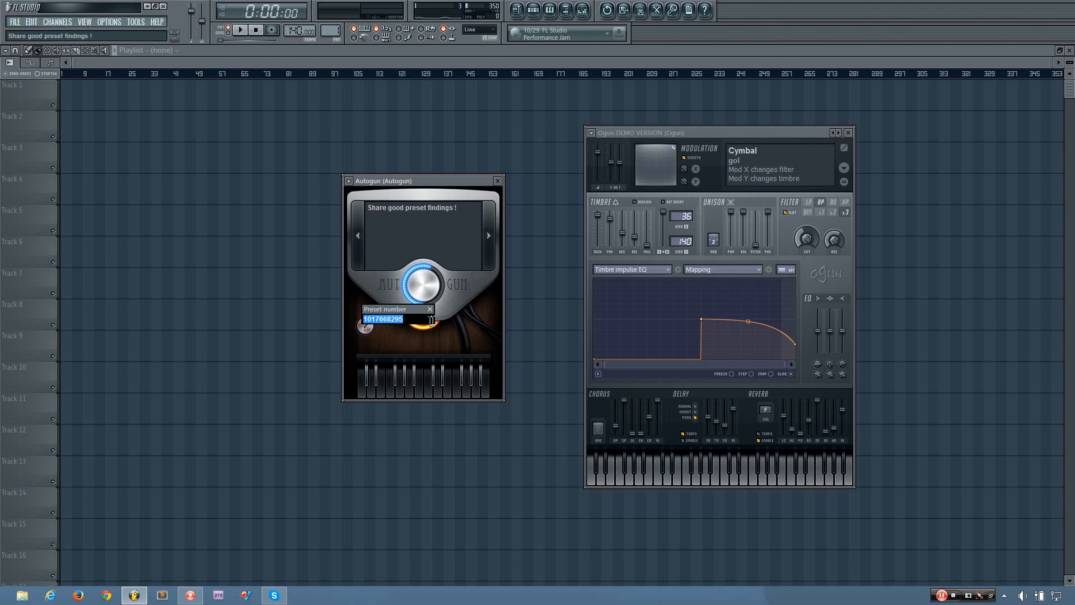
text(1)
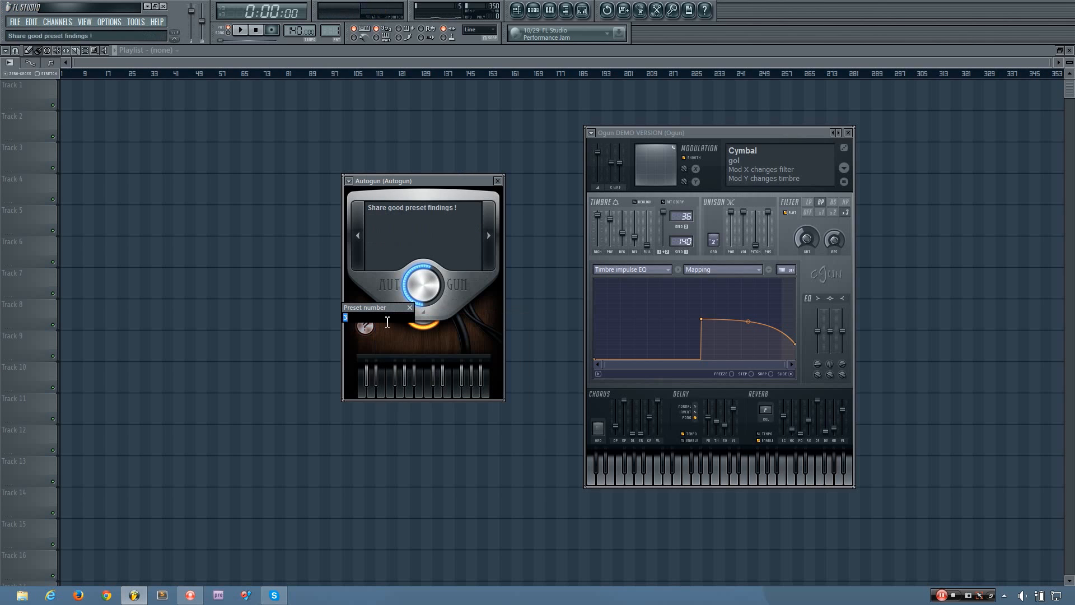
text(23875283)
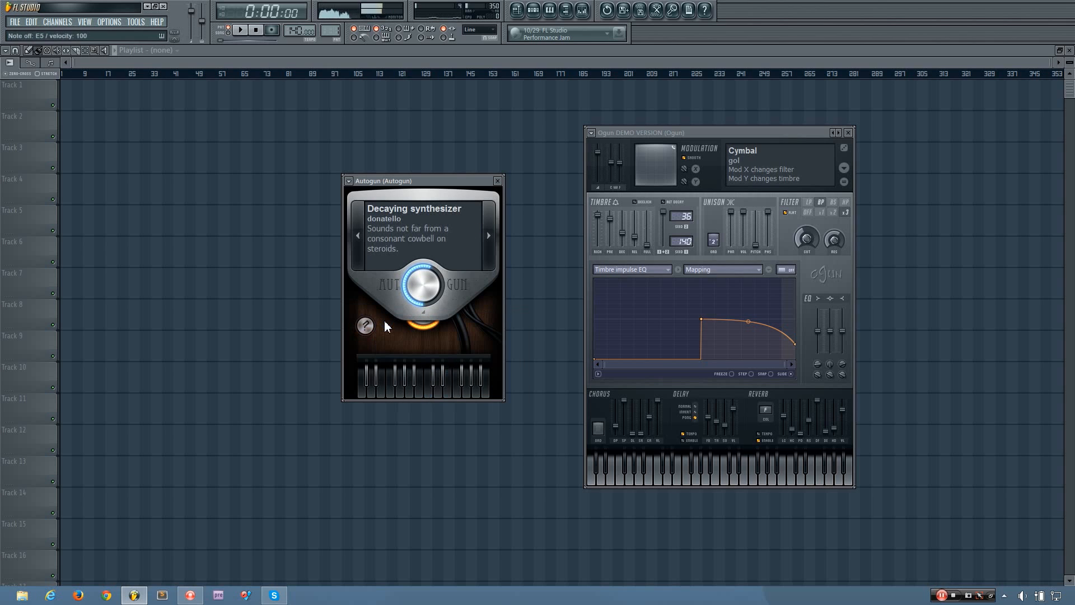
click(365, 326)
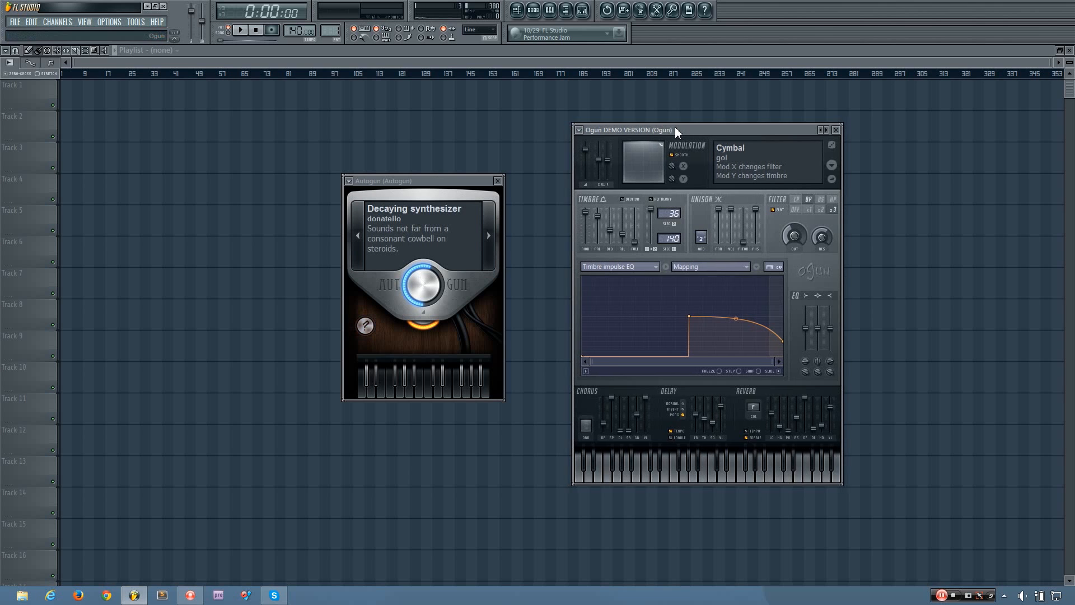
Step: Enter the same preset number in Ogun so it loads Decaying synthesizer too
click(831, 165)
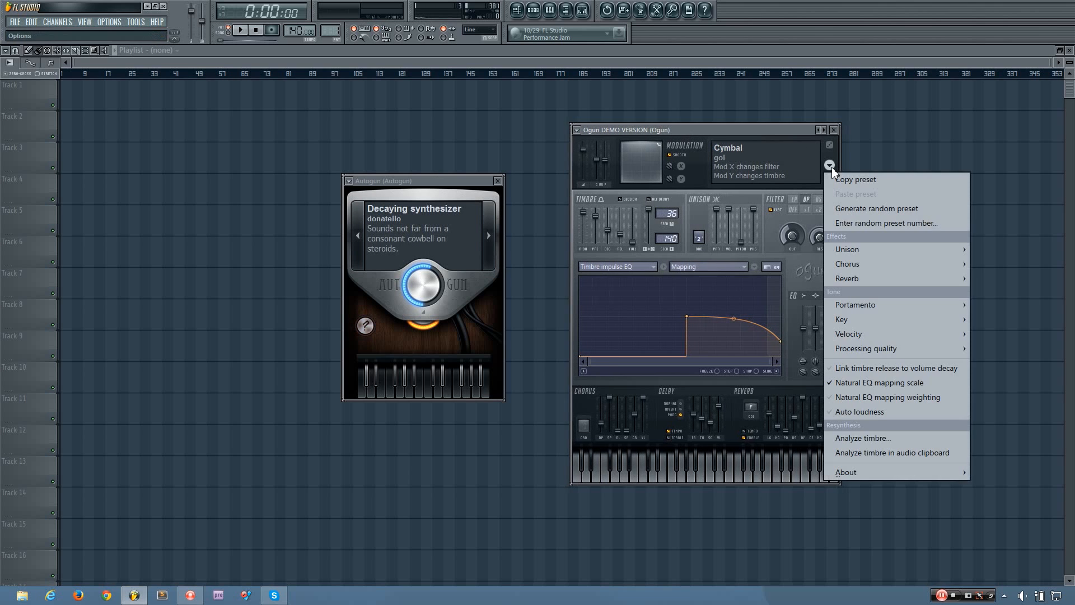
mouse_move(864, 231)
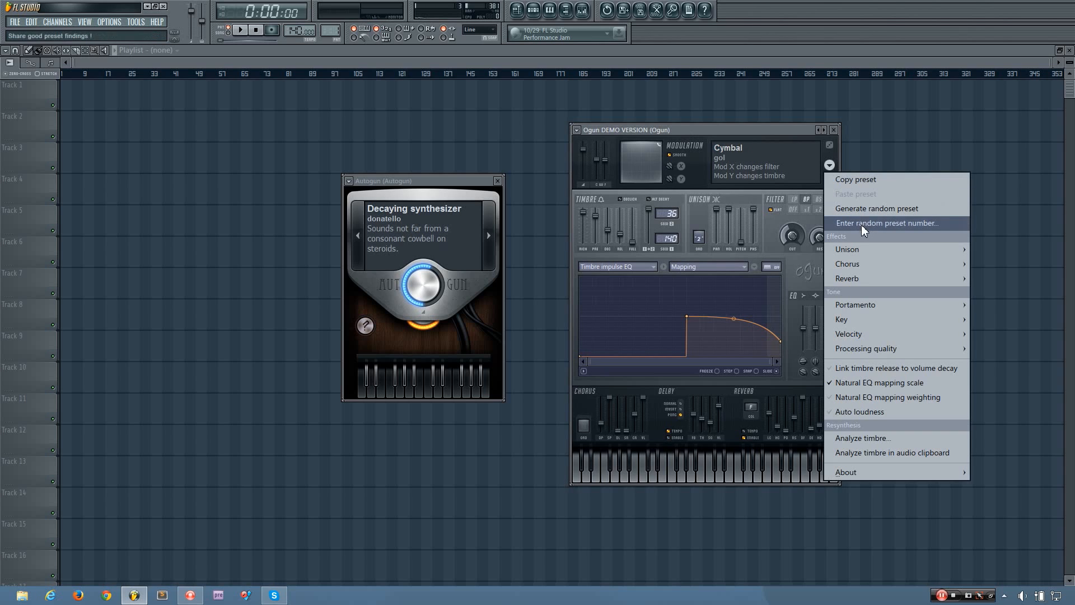
click(887, 223)
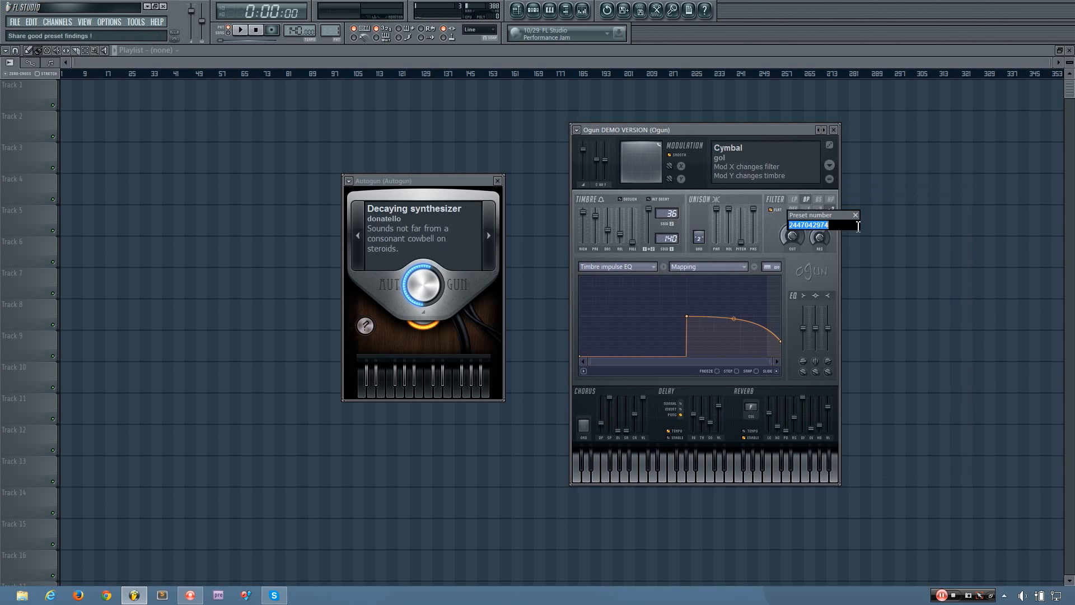
mouse_move(885, 235)
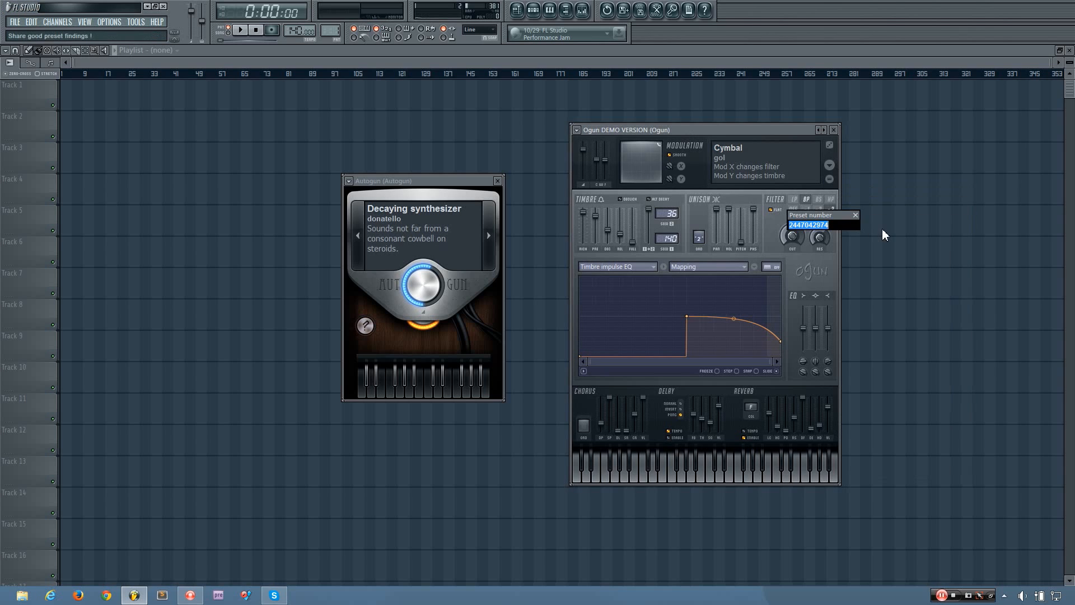
text(2387)
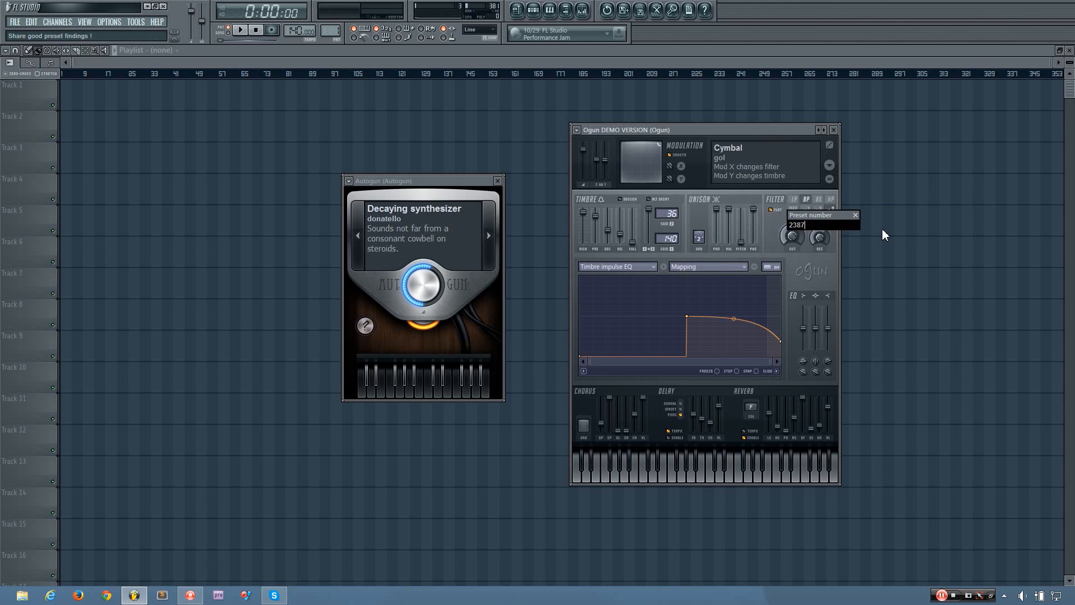
text(5283)
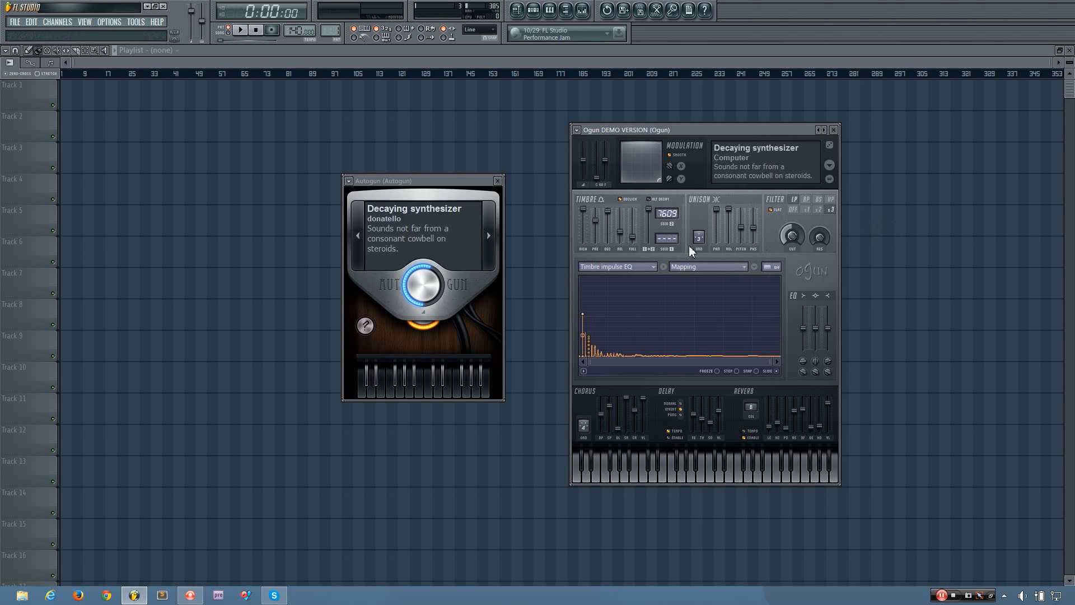
mouse_move(690, 174)
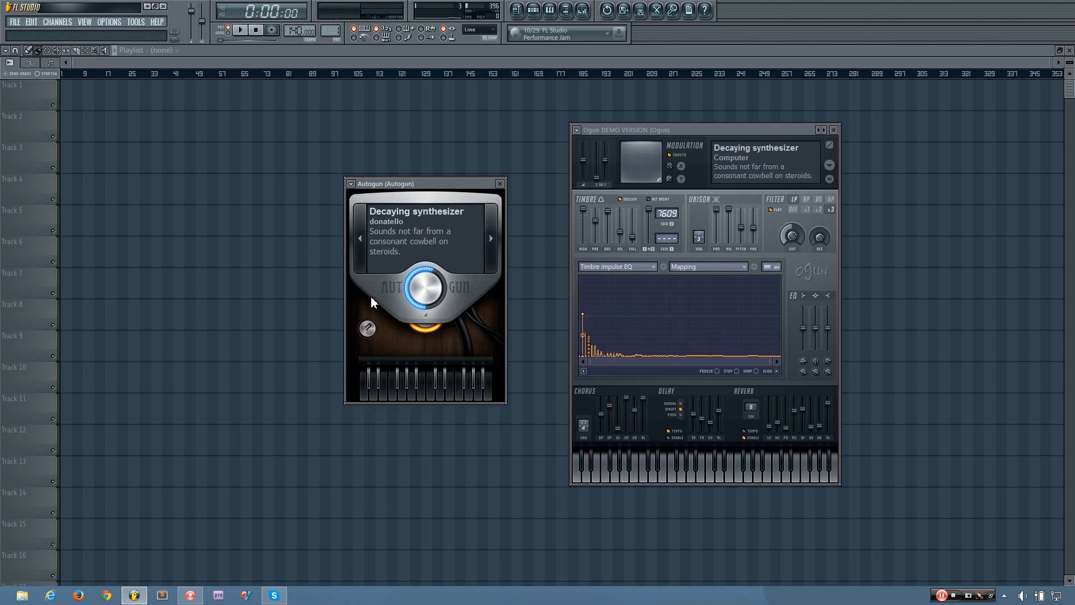
Step: Bring up Autogun's options list to reach its Processing quality choices
click(367, 329)
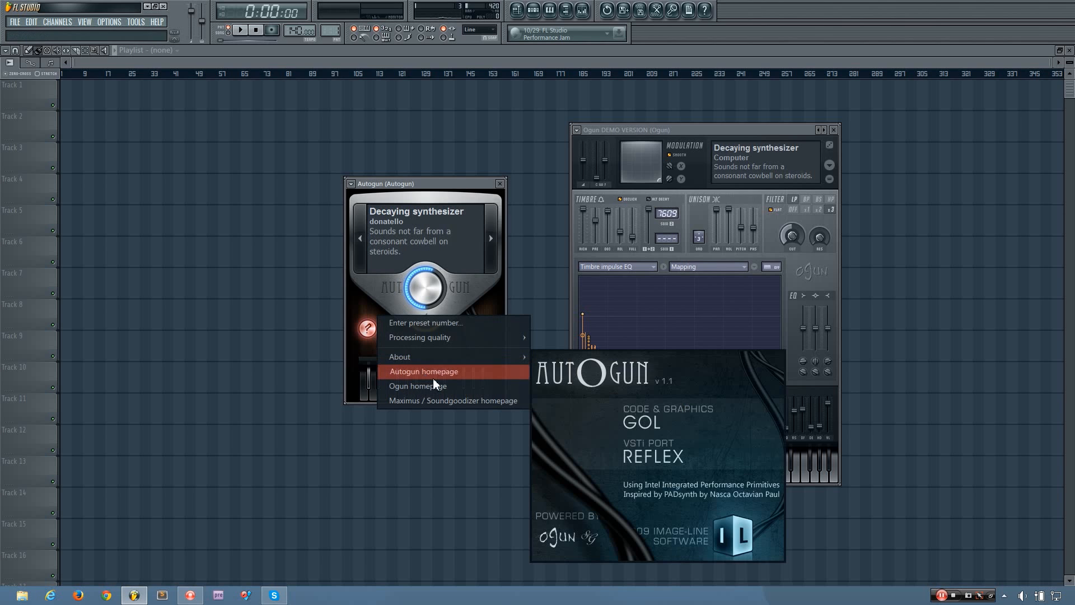
mouse_move(445, 406)
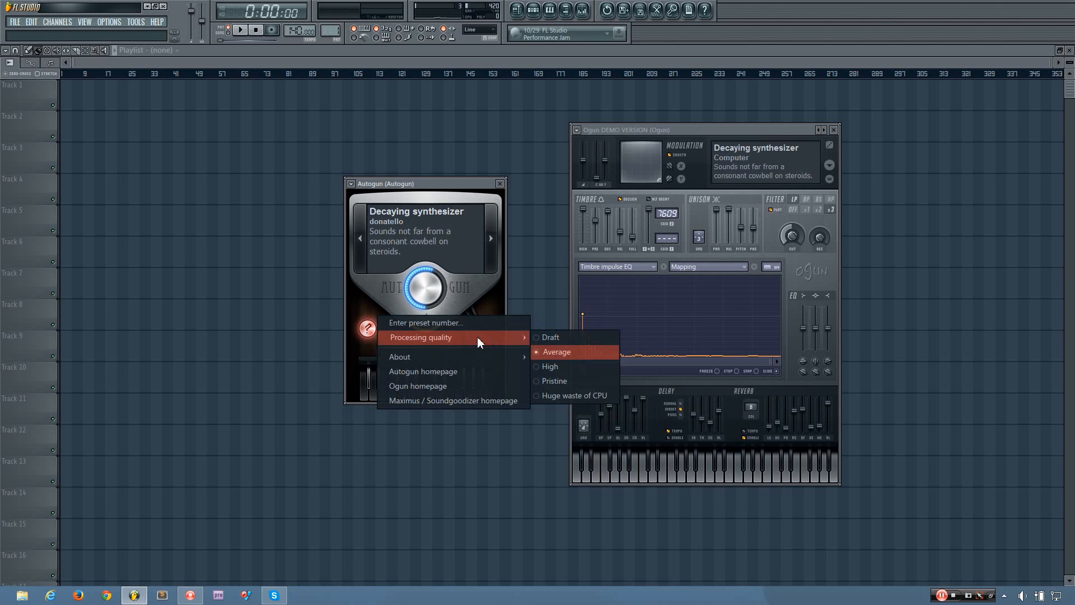
mouse_move(546, 345)
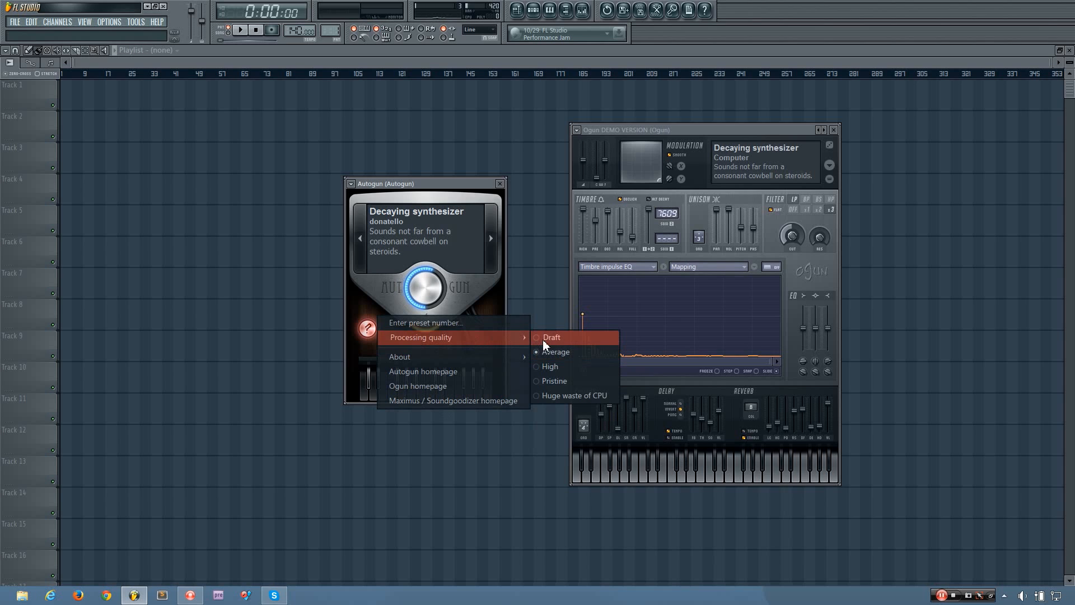
mouse_move(556, 381)
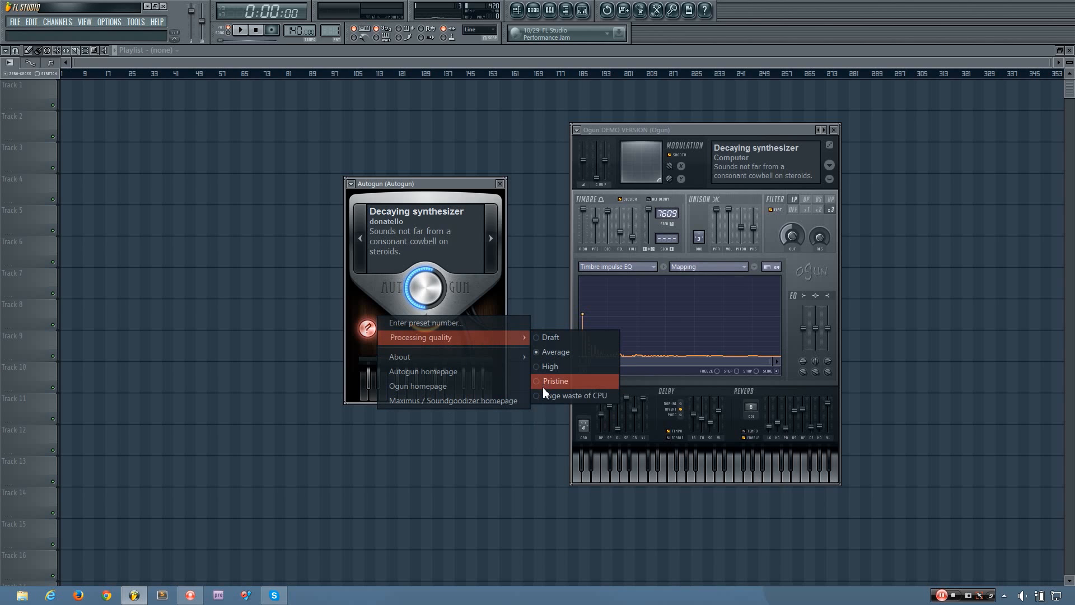
mouse_move(549, 396)
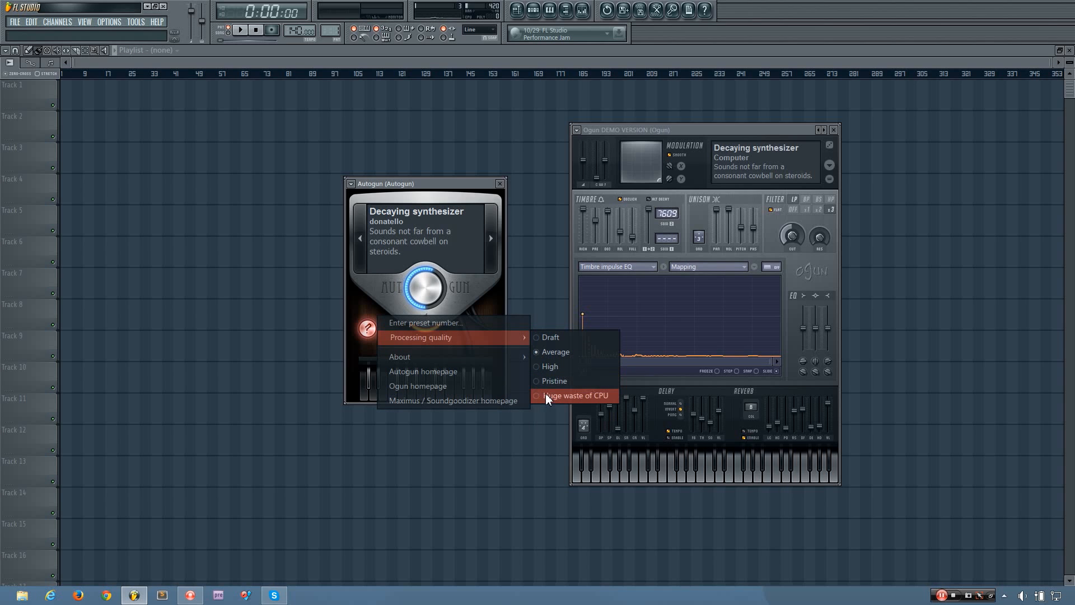
mouse_move(540, 397)
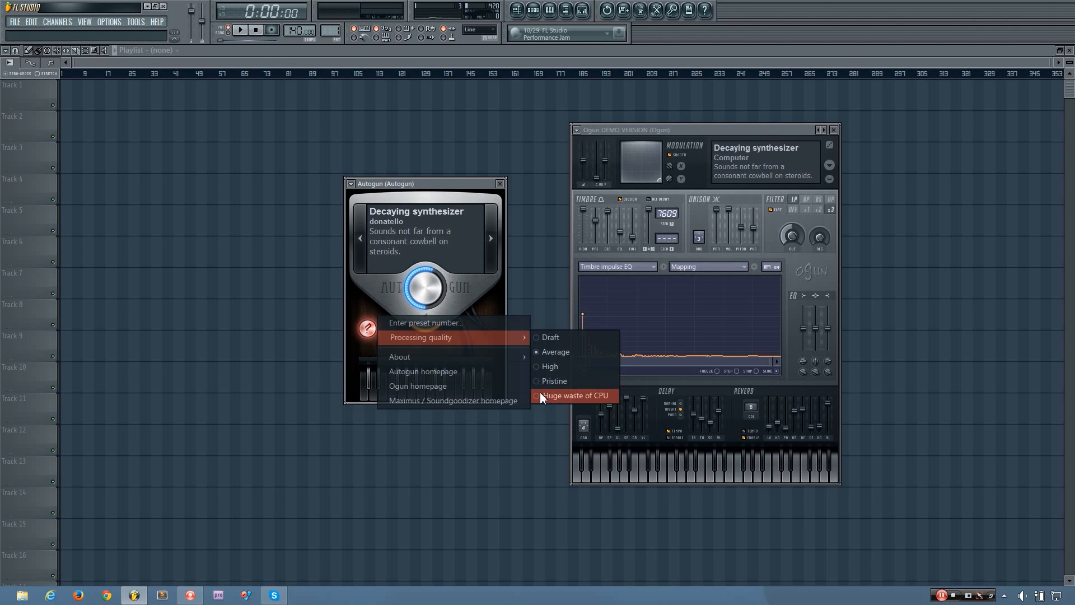
mouse_move(543, 351)
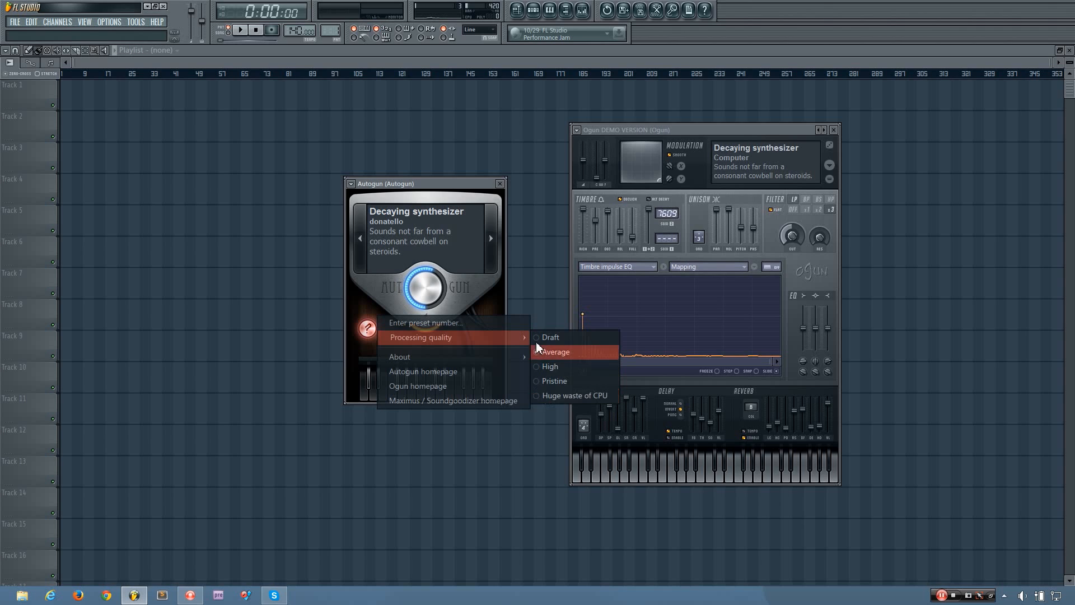
Step: Dismiss Autogun's quality options, leaving Average selected
click(556, 352)
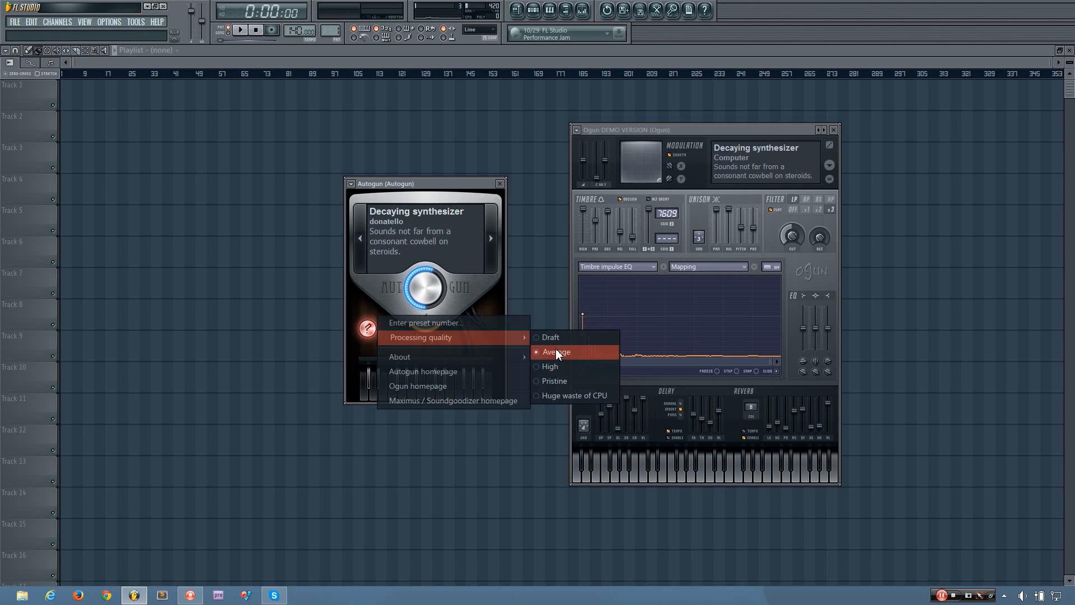
mouse_move(556, 401)
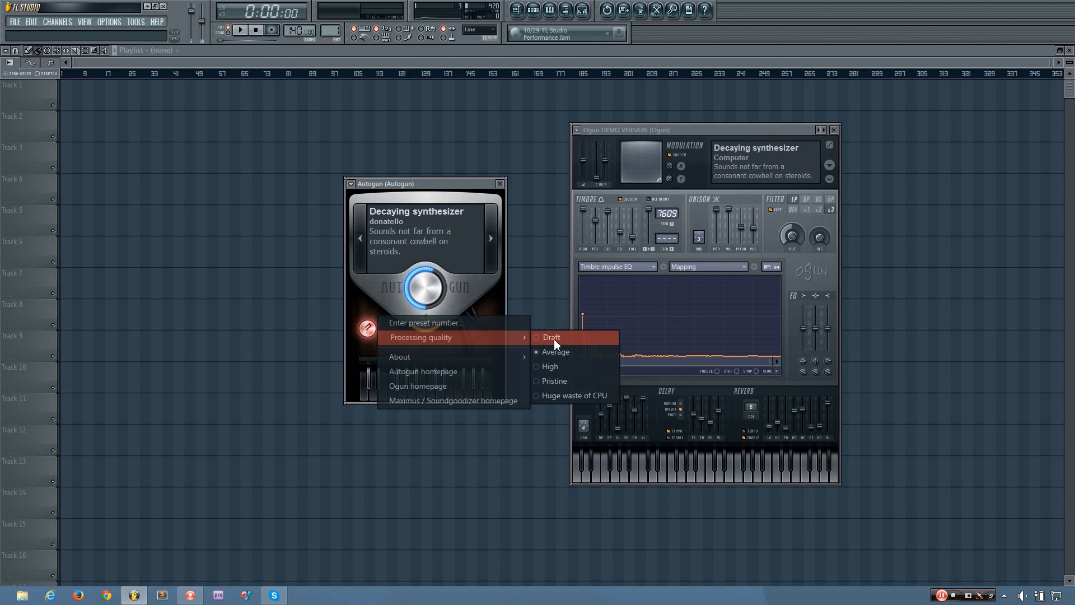
mouse_move(551, 347)
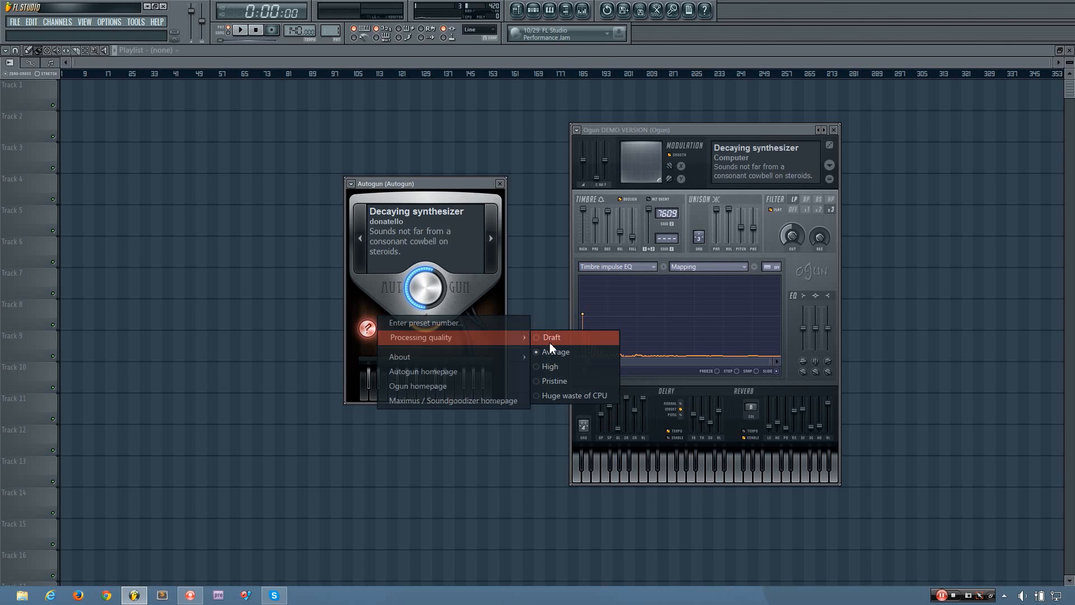
mouse_move(551, 342)
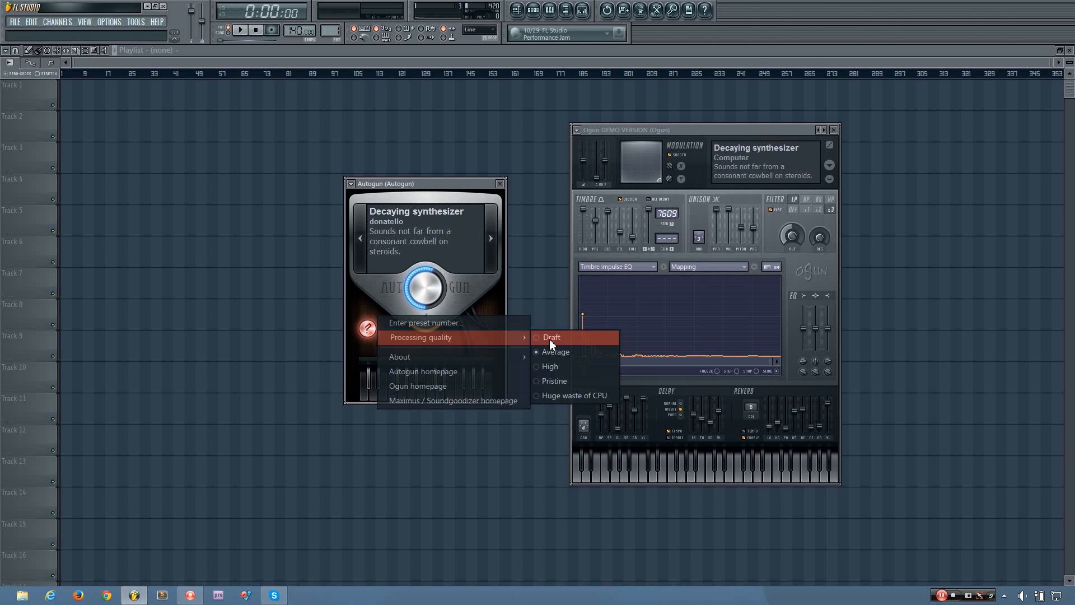
mouse_move(555, 370)
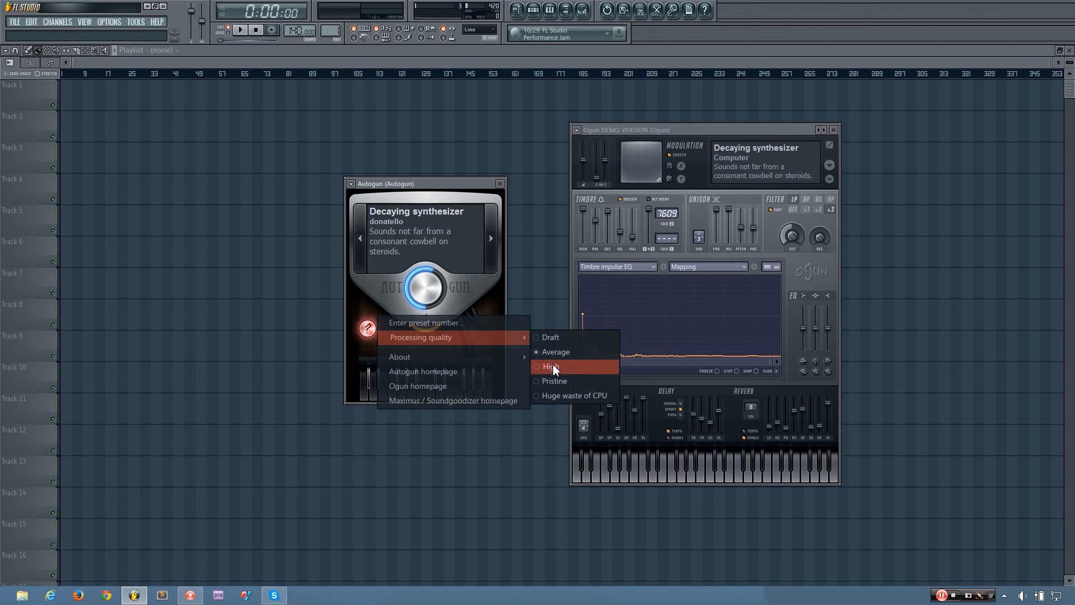
mouse_move(560, 381)
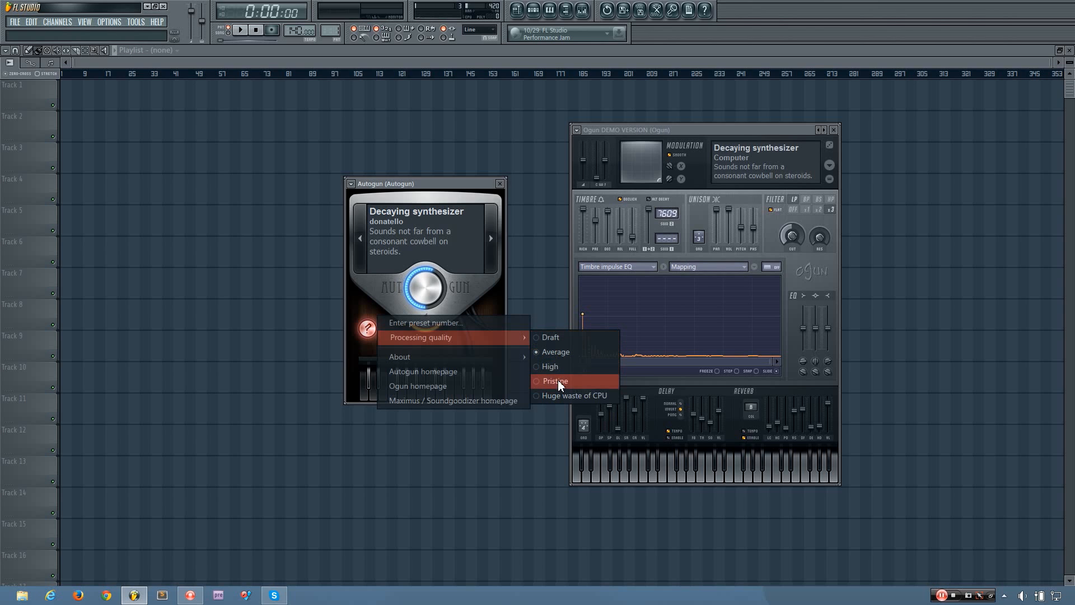
mouse_move(558, 385)
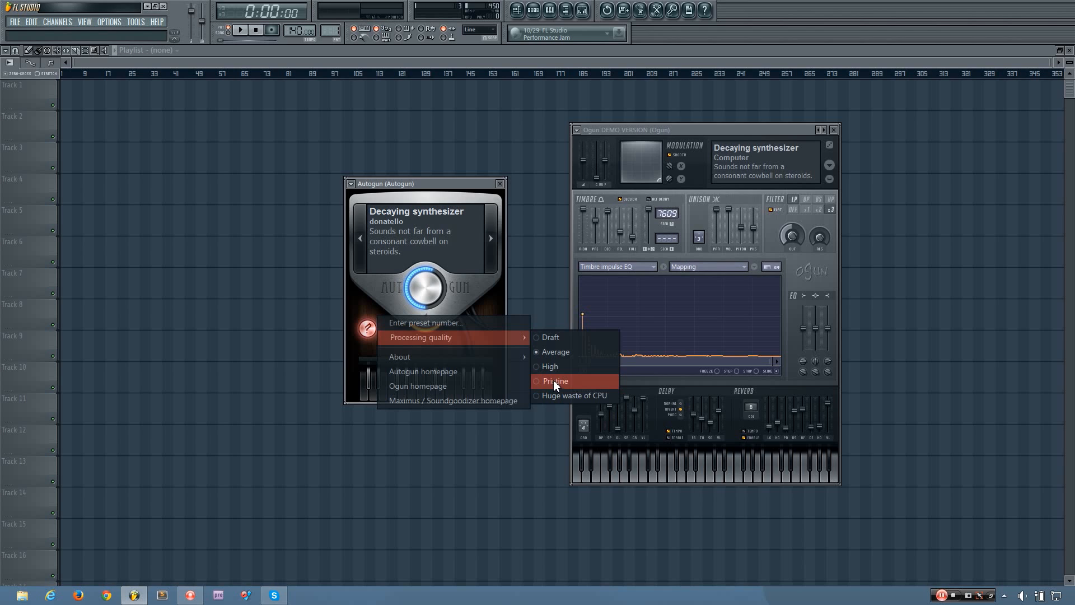
mouse_move(560, 337)
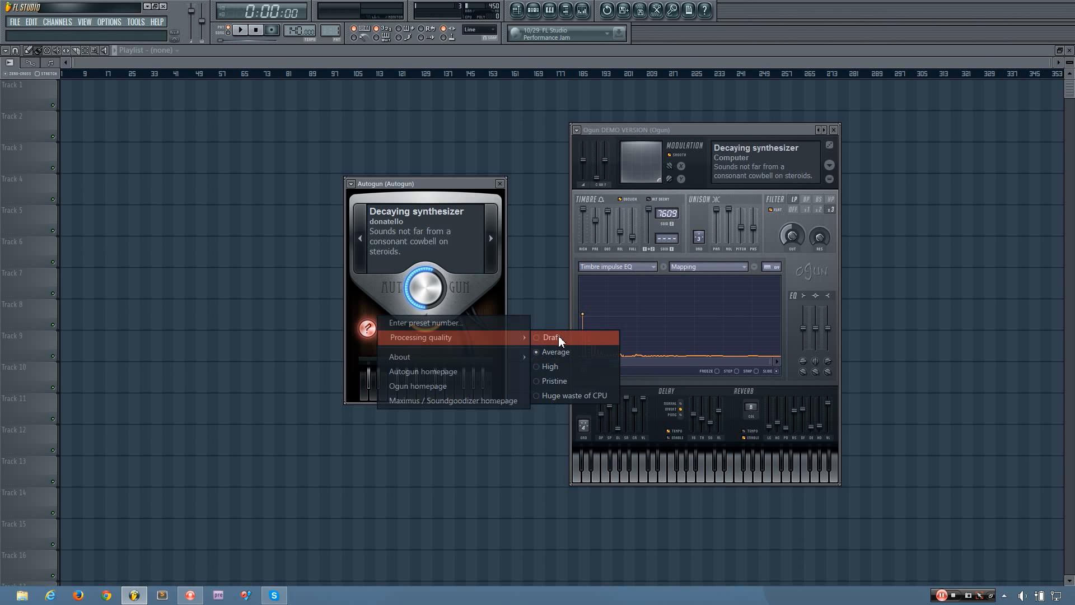
mouse_move(560, 366)
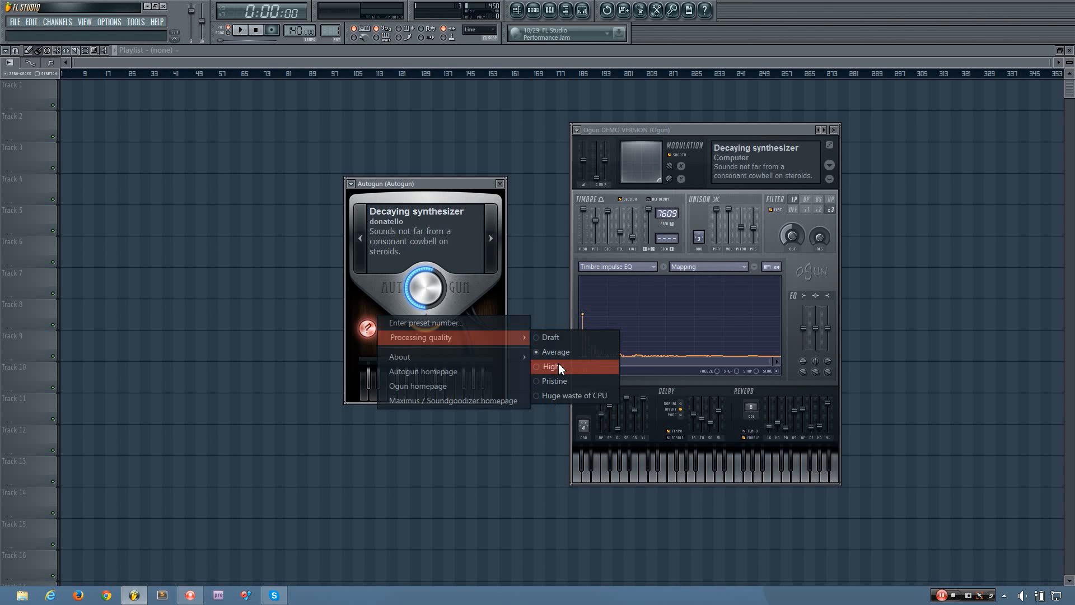
mouse_move(558, 380)
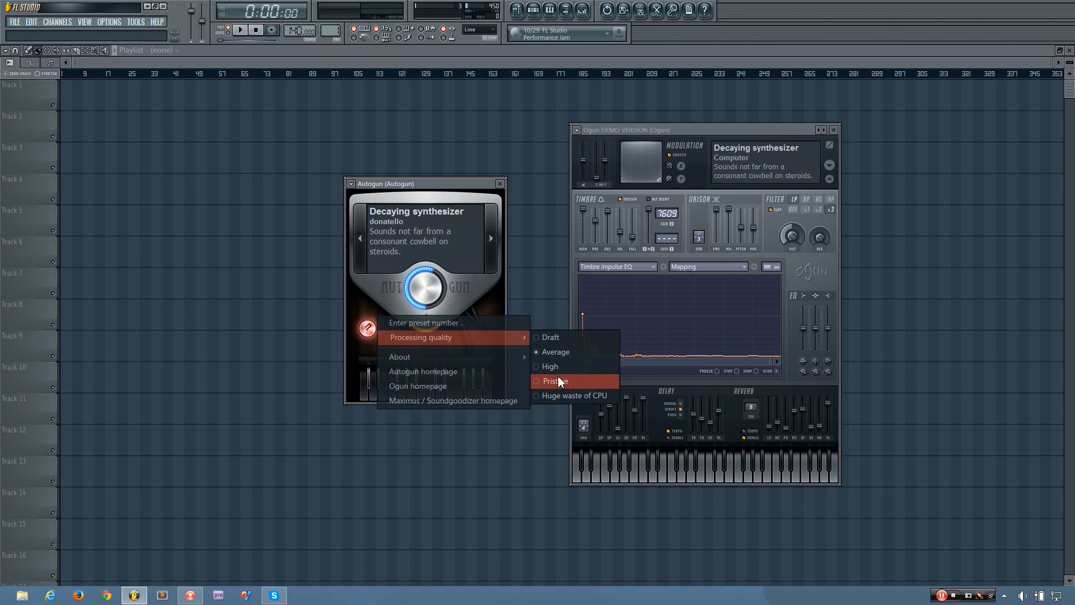
mouse_move(560, 340)
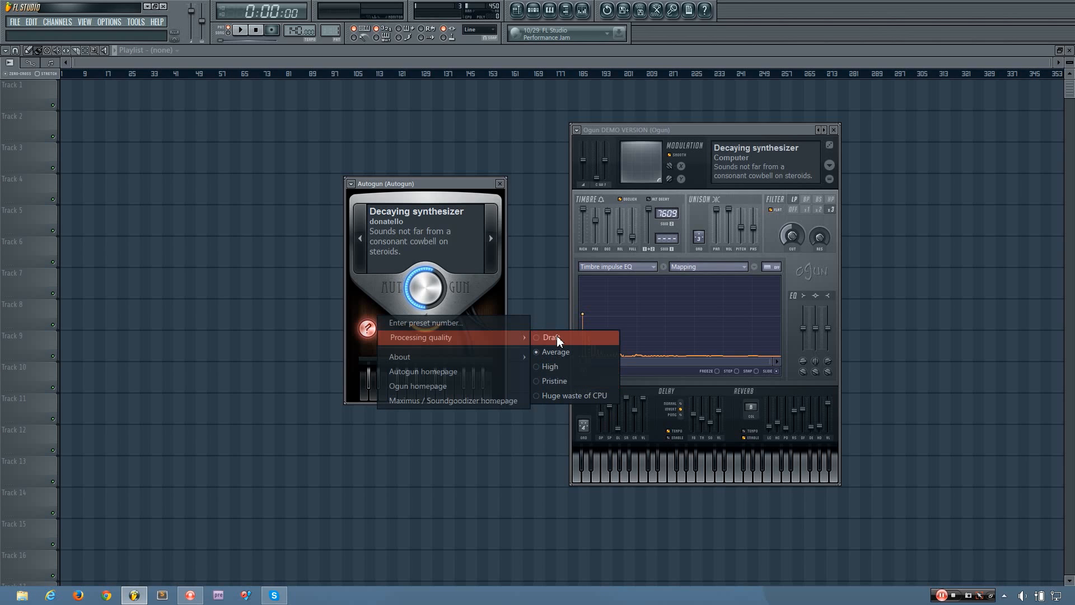
mouse_move(452, 320)
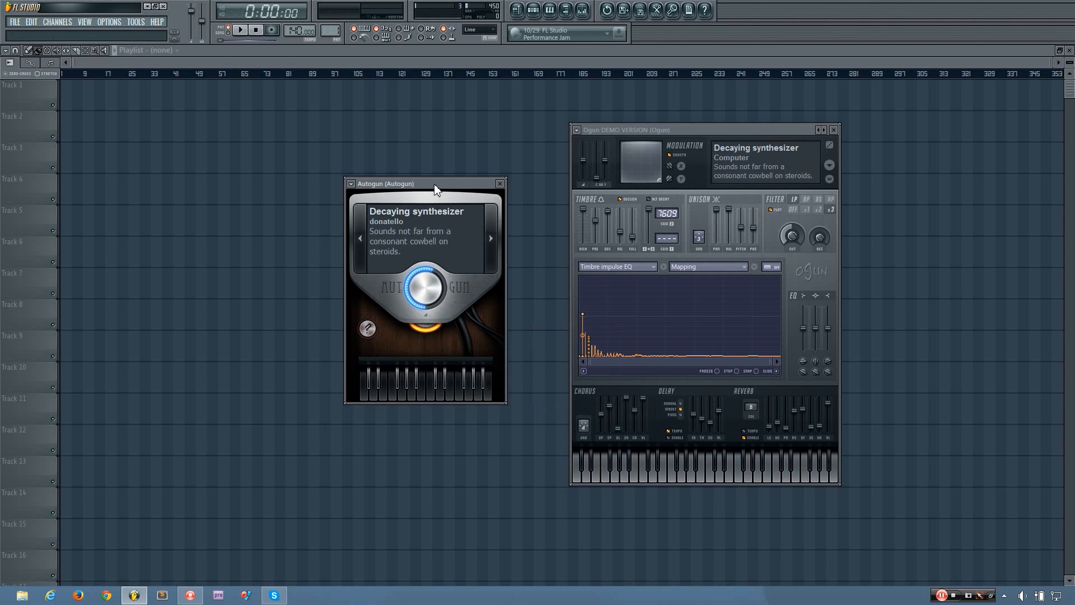
click(367, 328)
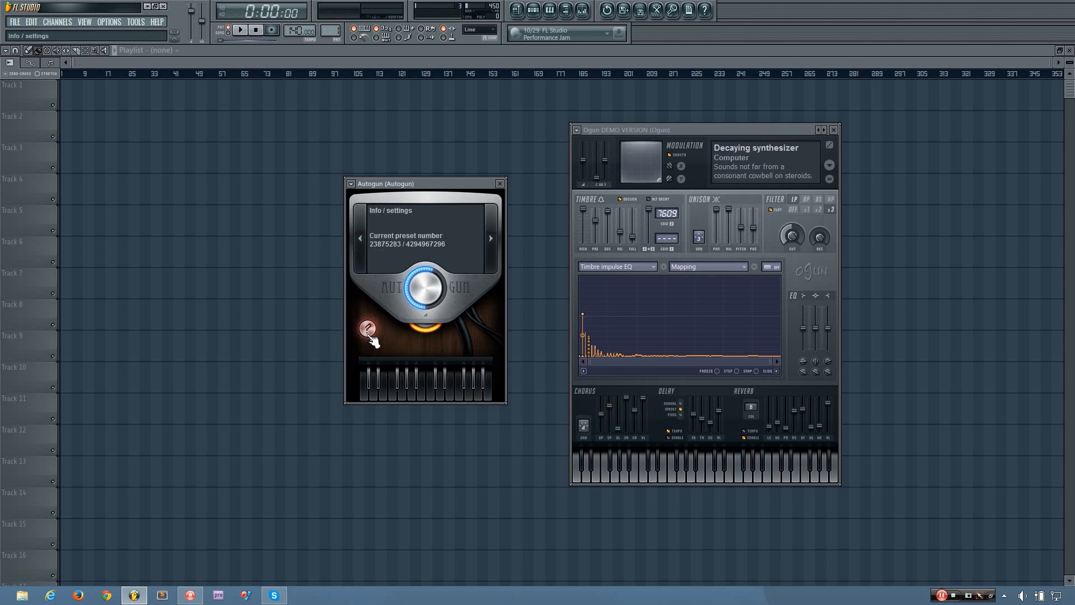
click(367, 329)
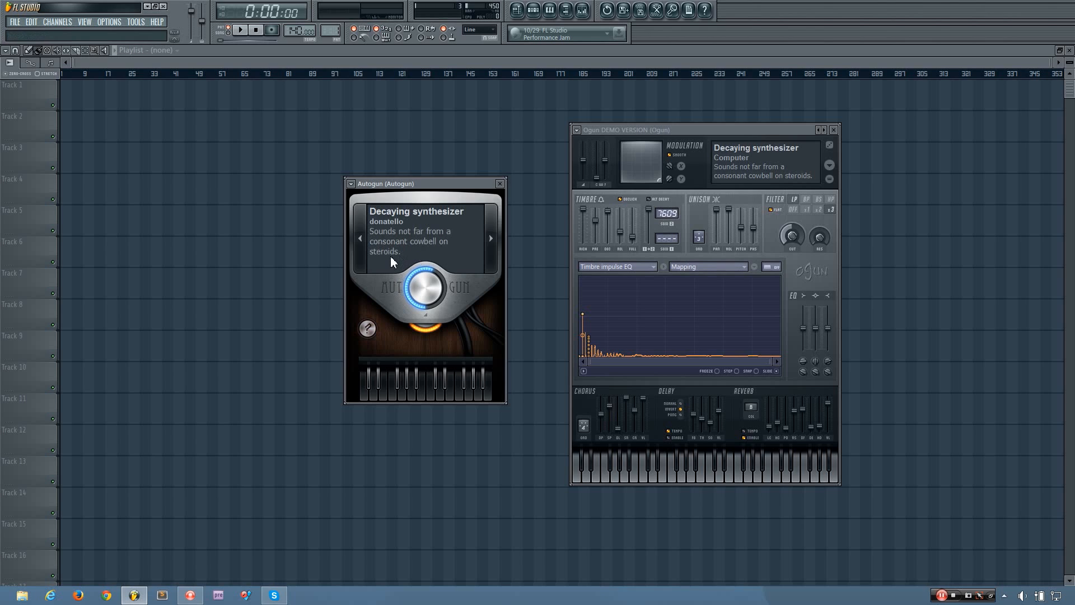
mouse_move(386, 262)
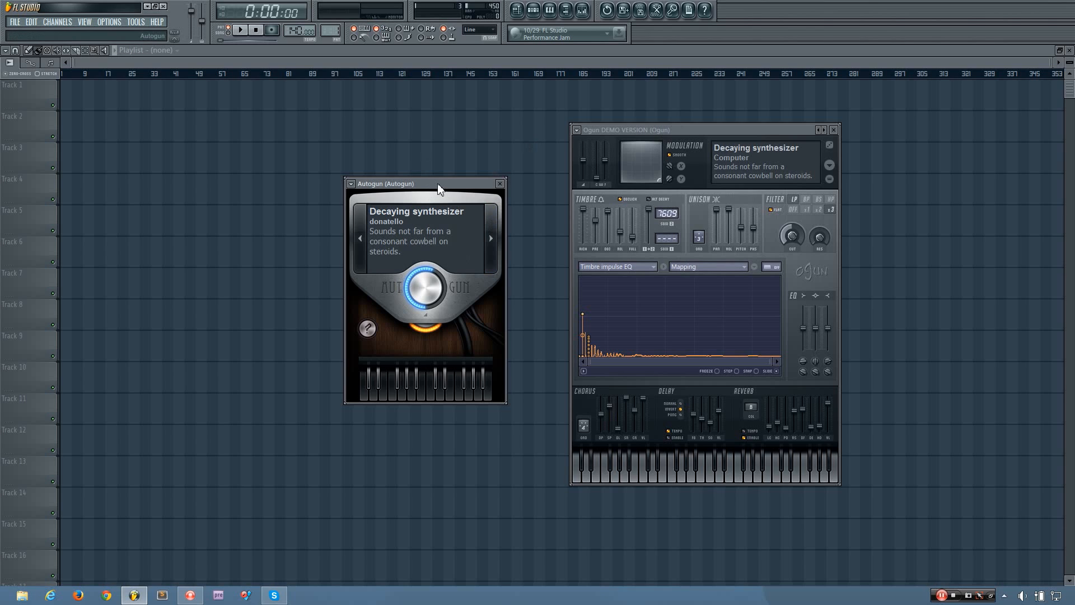
Step: Reposition the Autogun window slightly up and to the left
drag(439, 183, 418, 170)
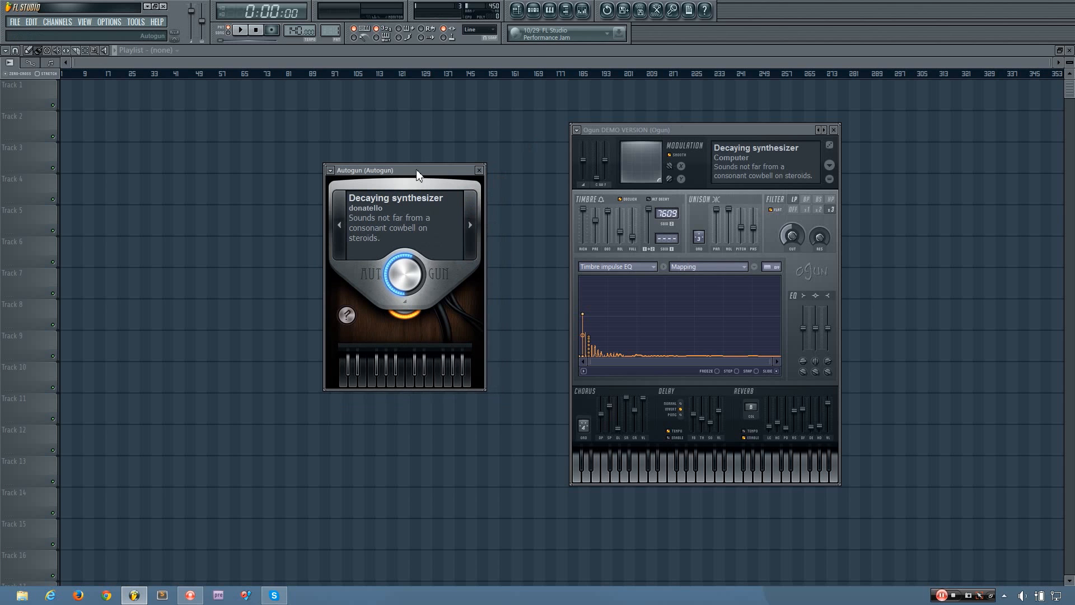
drag(418, 170, 446, 169)
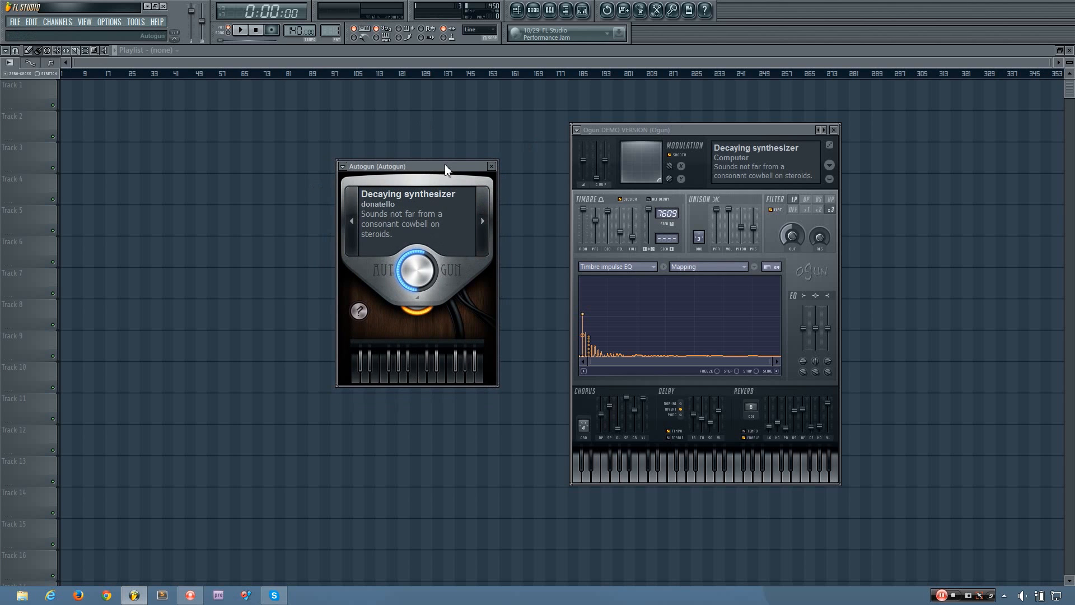